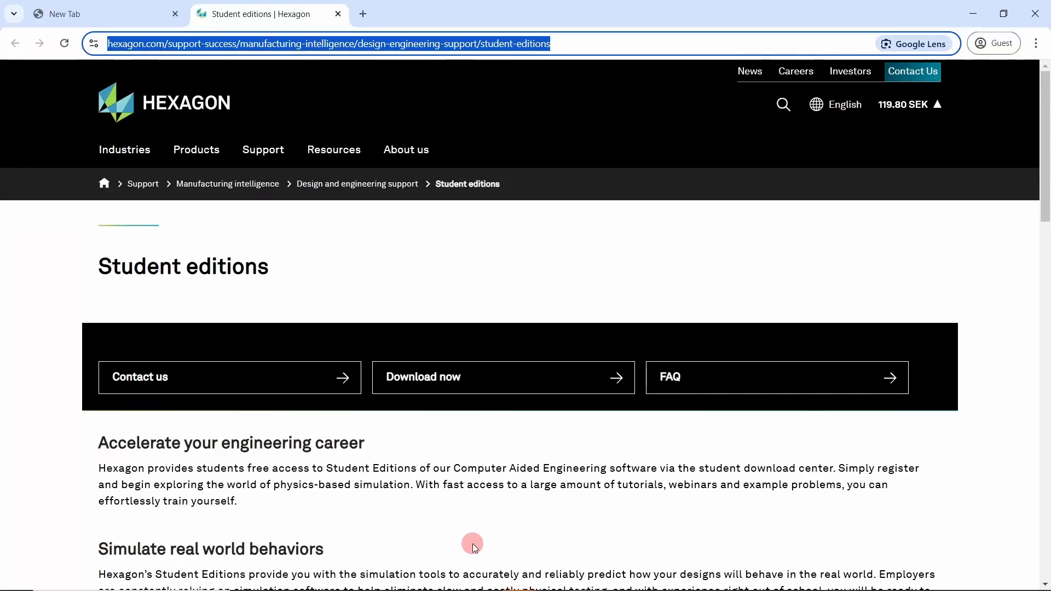
mouse_move(352, 219)
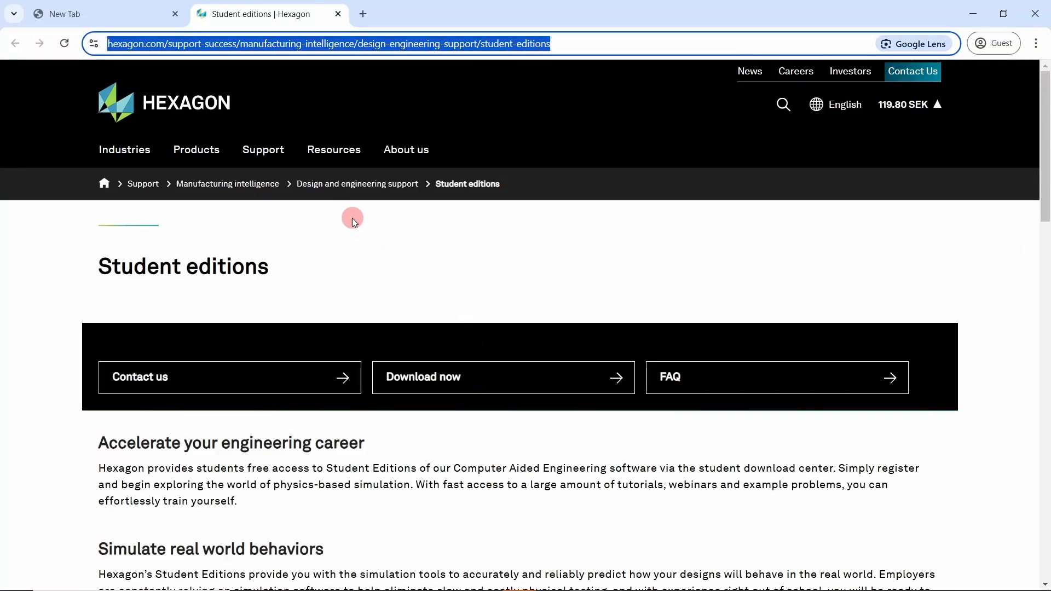
mouse_move(414, 203)
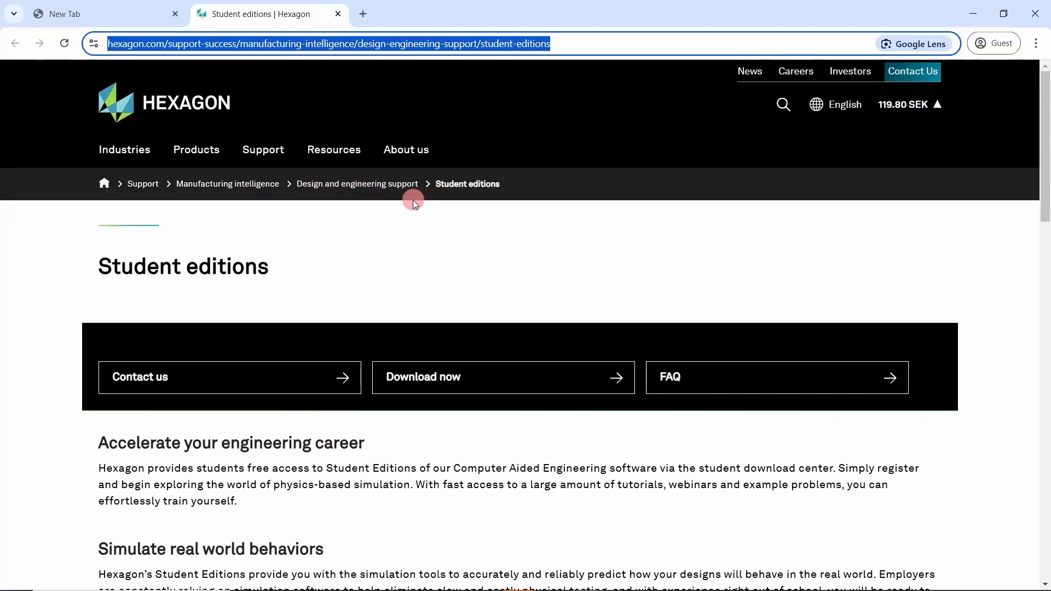
mouse_move(380, 315)
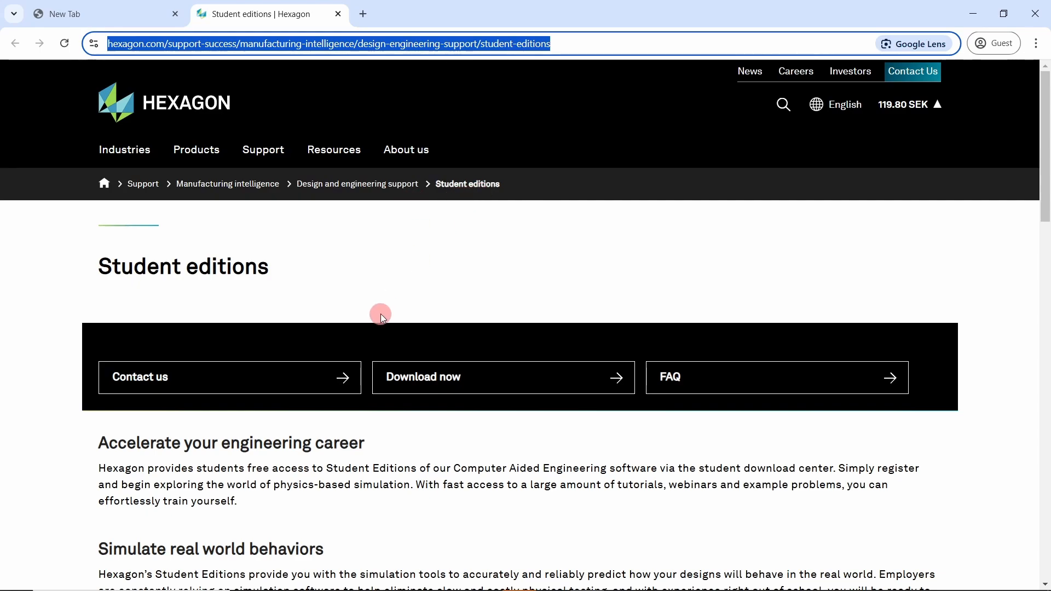
Use 'Download now' on the Hexagon Student editions page to reach the MSC Student Edition login.
scroll("down", 3)
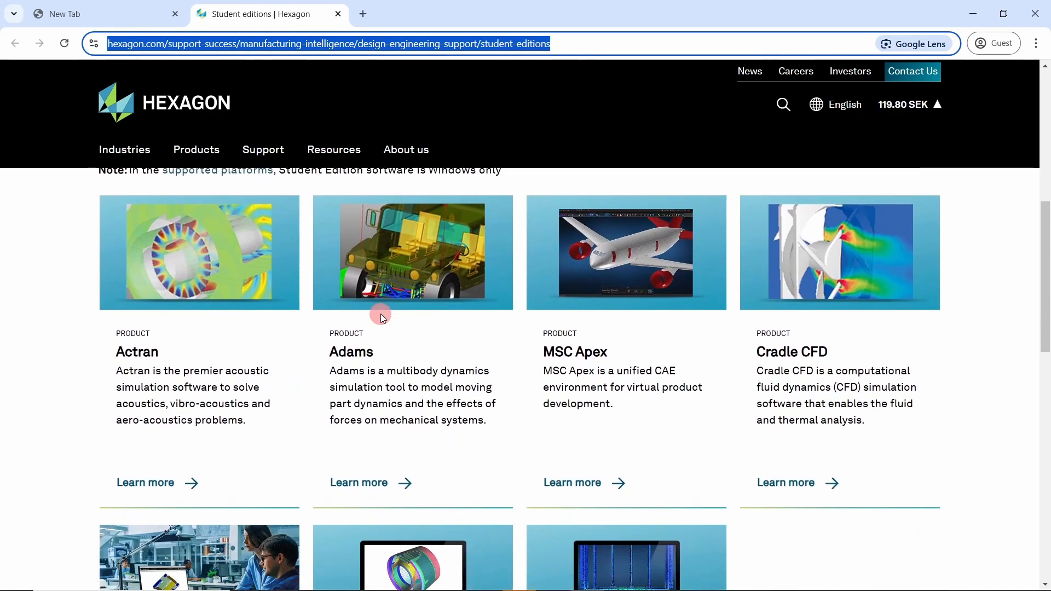
scroll("down", 3)
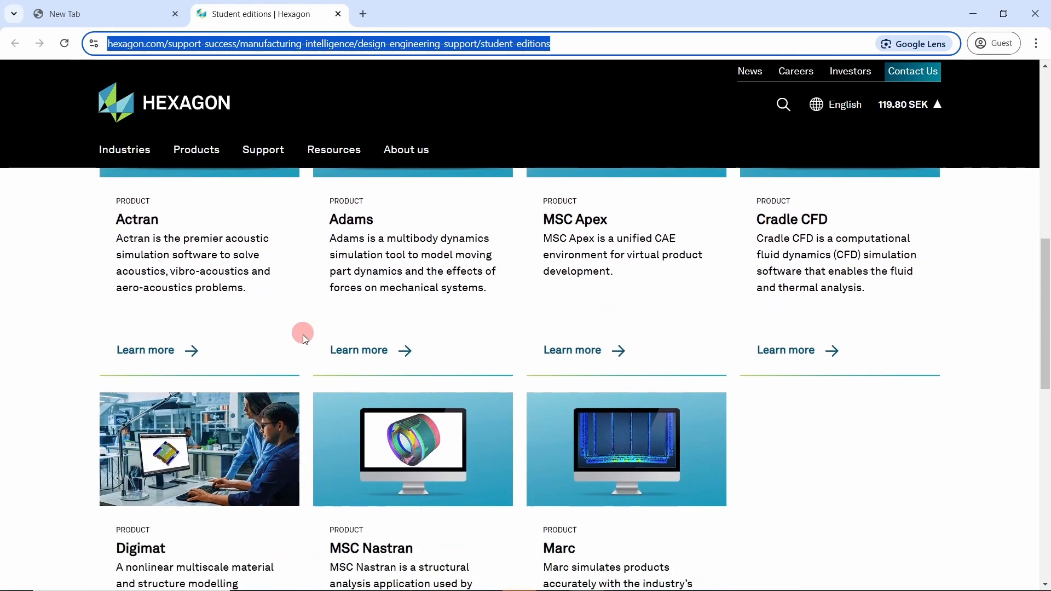
scroll("up", 3)
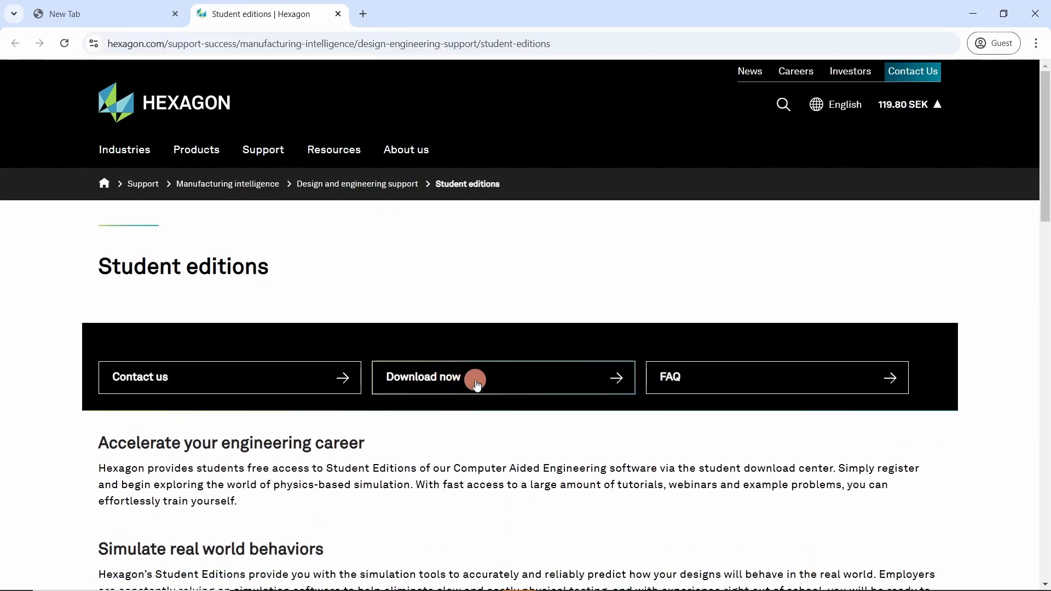
left_click(473, 378)
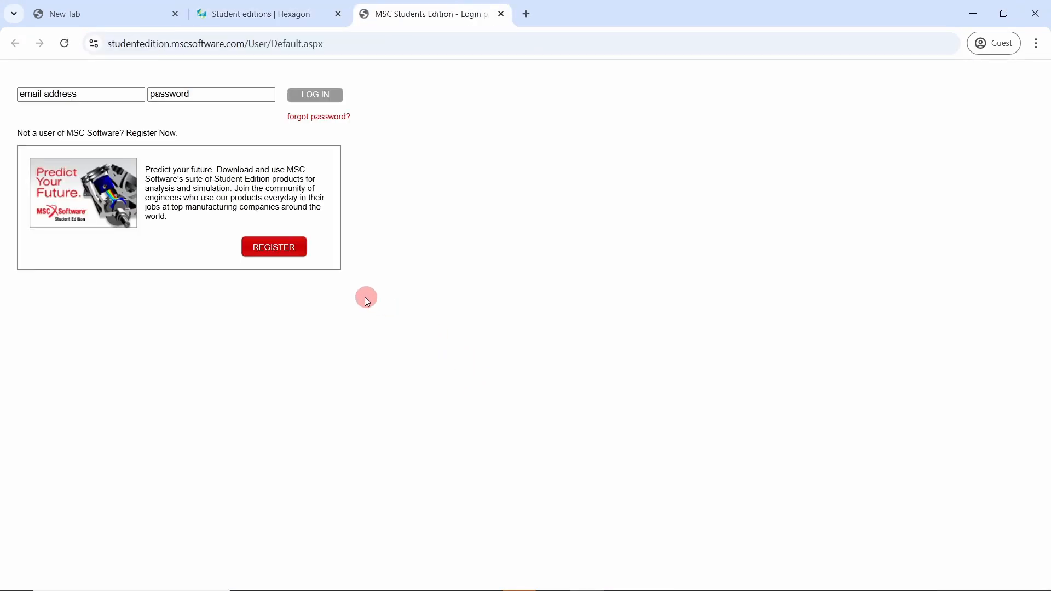
left_click(274, 246)
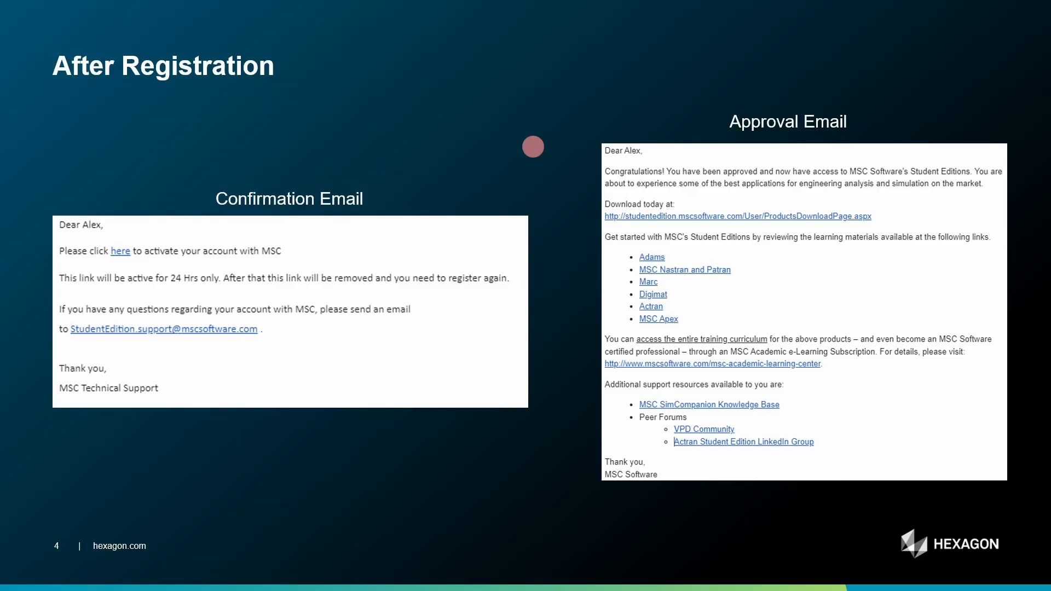
mouse_move(146, 193)
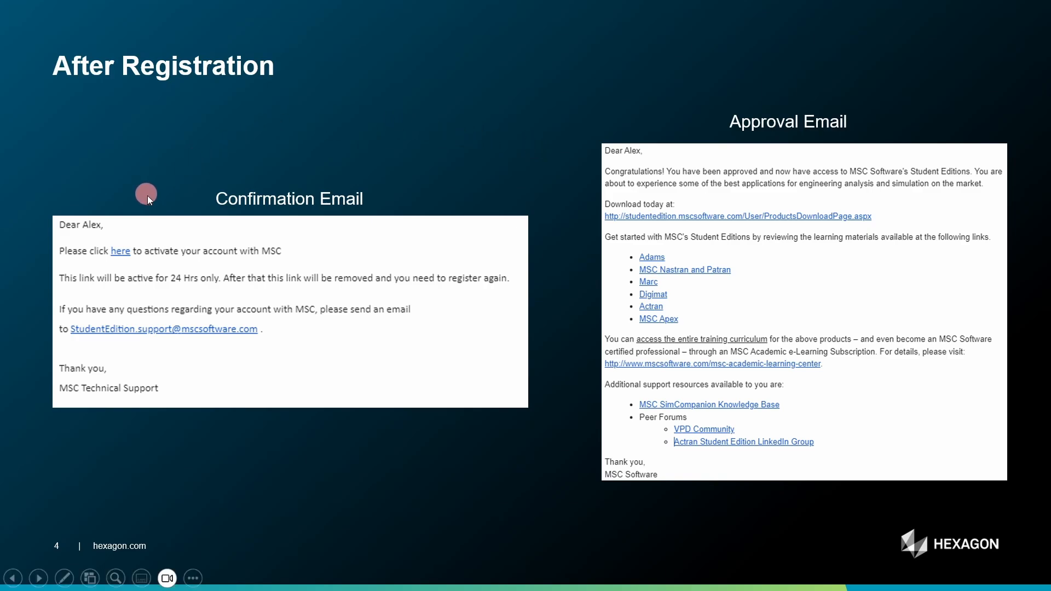
mouse_move(127, 274)
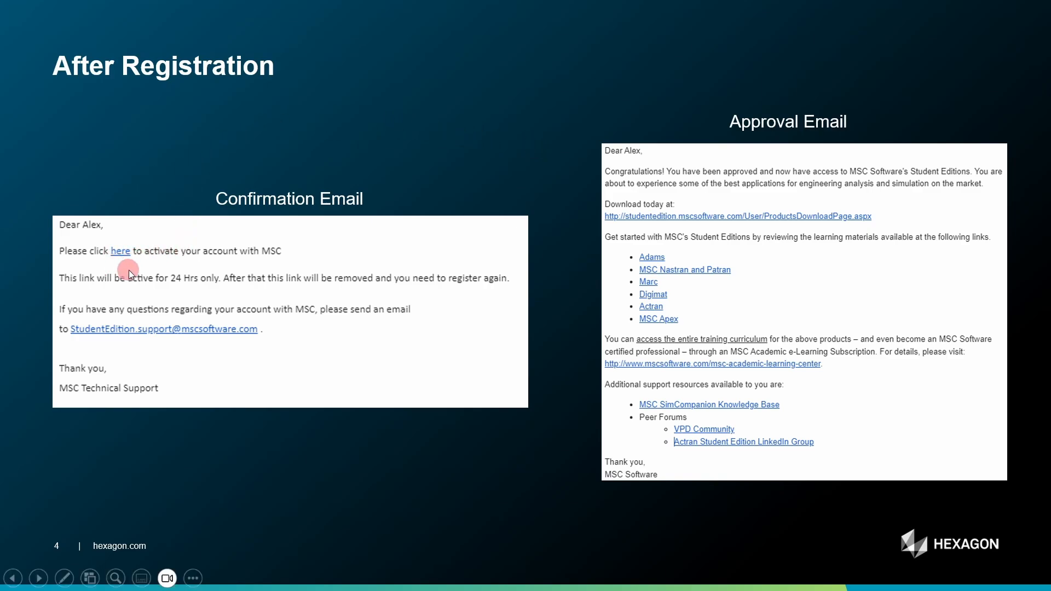
mouse_move(500, 239)
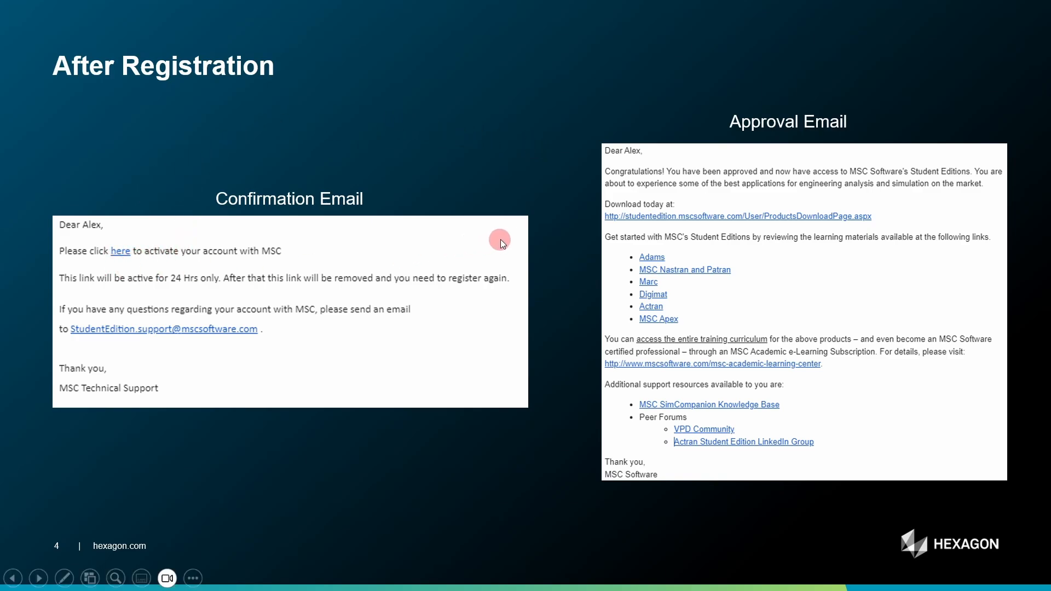
mouse_move(499, 240)
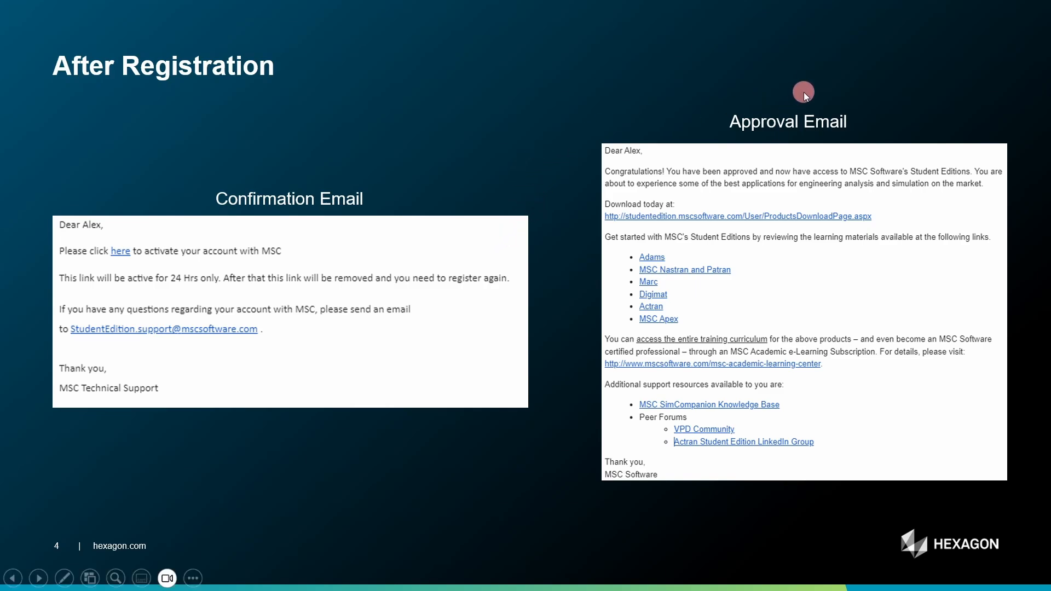
mouse_move(588, 219)
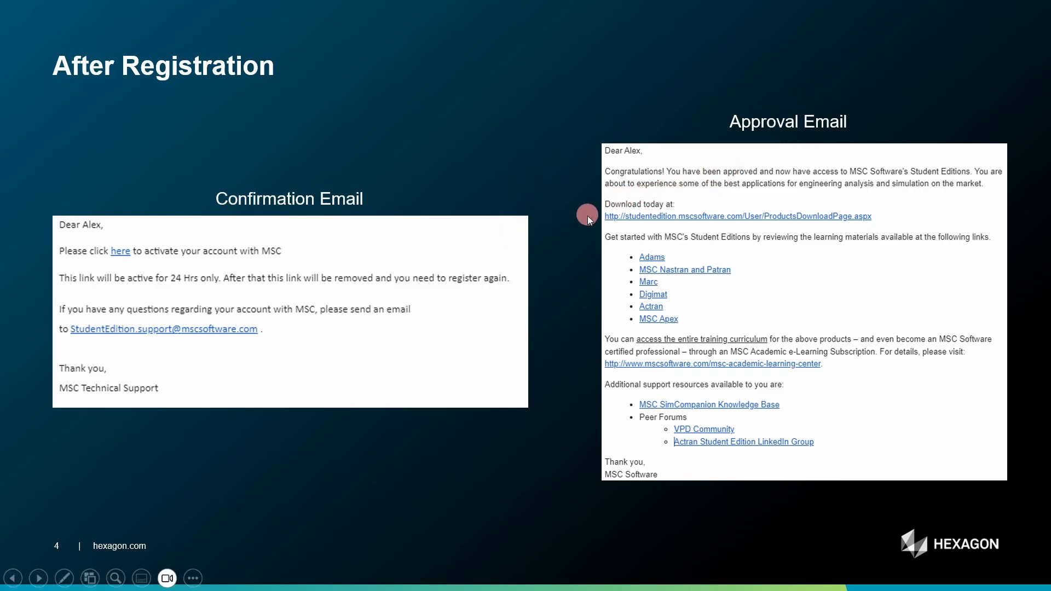
mouse_move(577, 229)
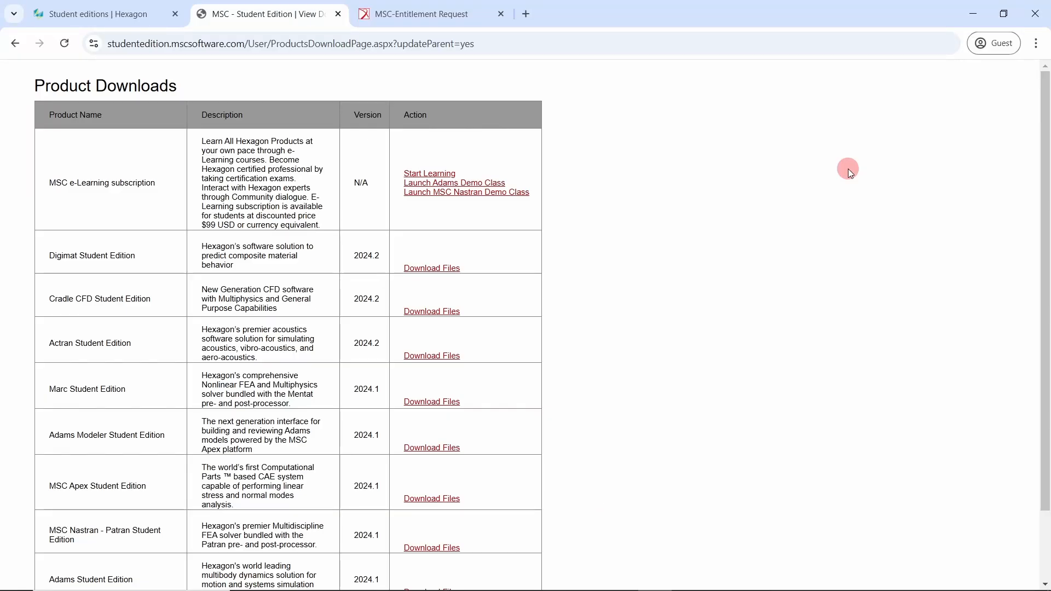
mouse_move(432, 425)
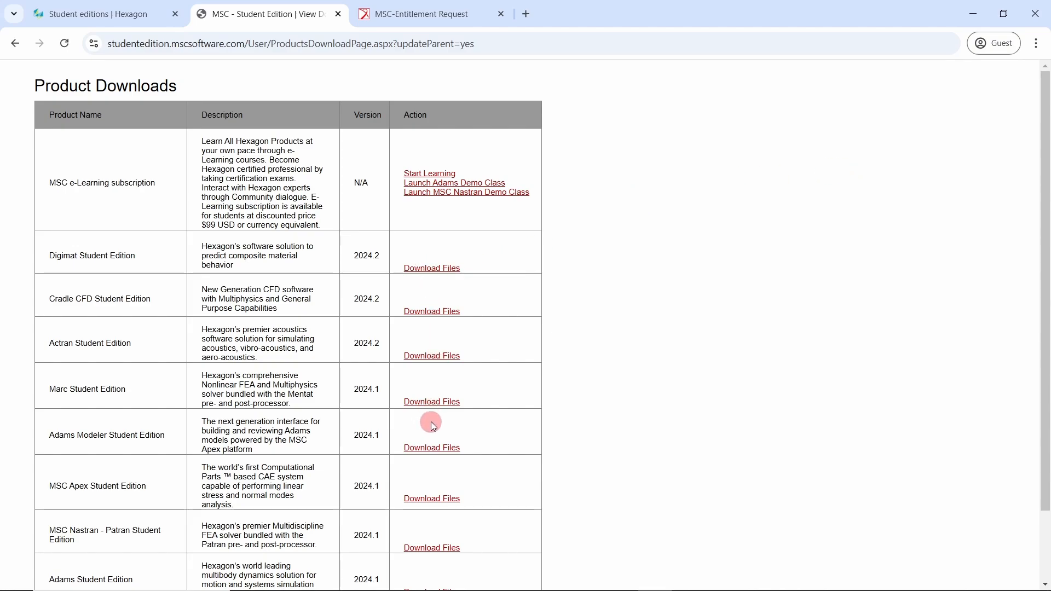
mouse_move(424, 313)
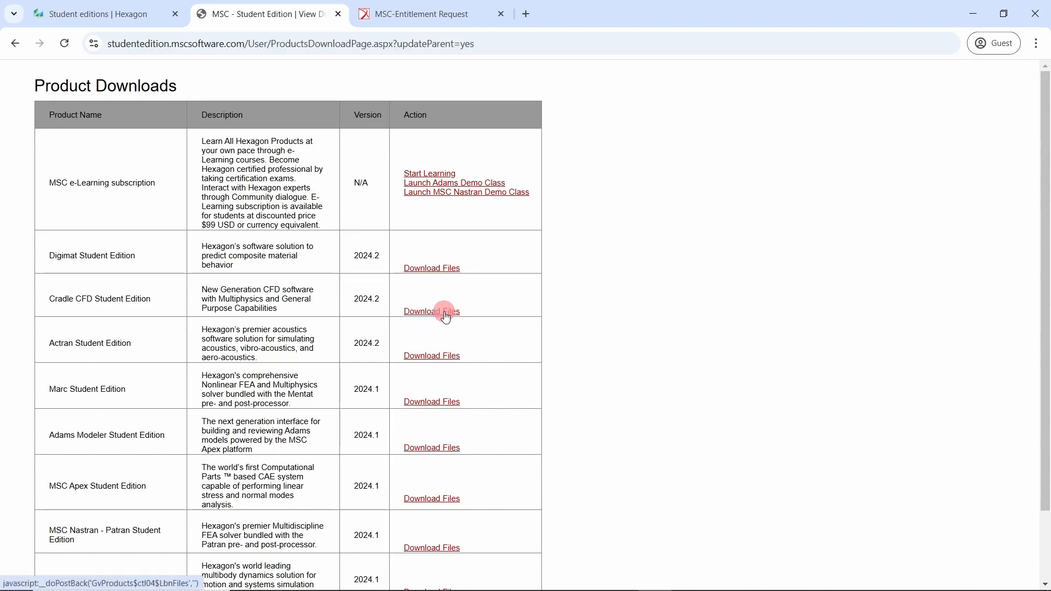
Request the Cradle CFD Student Edition files via 'Download Files' on Product Downloads.
left_click(431, 311)
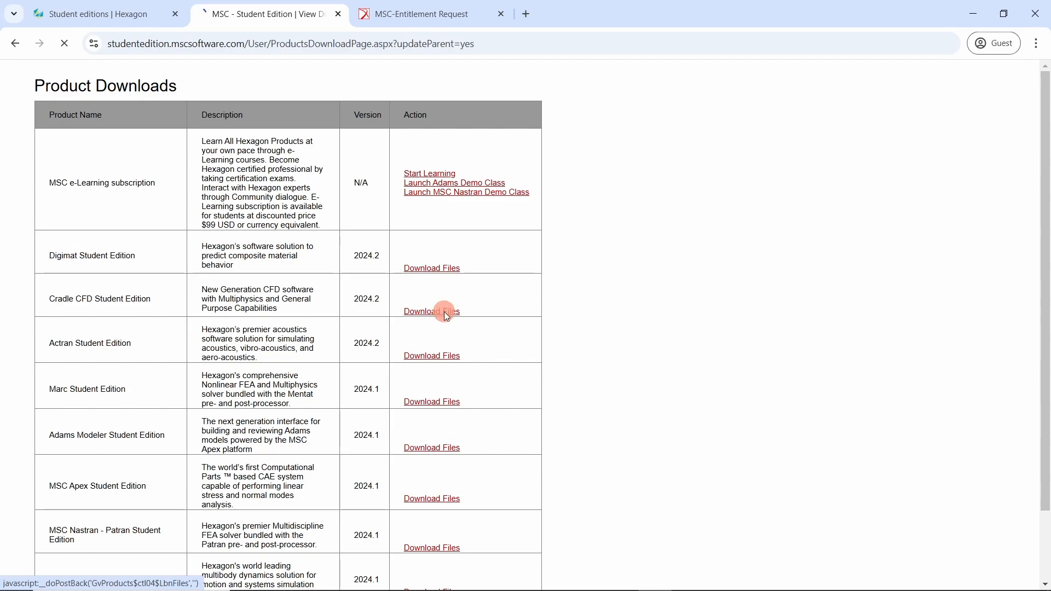
Bring up the Cradle CFD Student Edition 2024.2 file list with installer, guides, examples and patch.
left_click(431, 311)
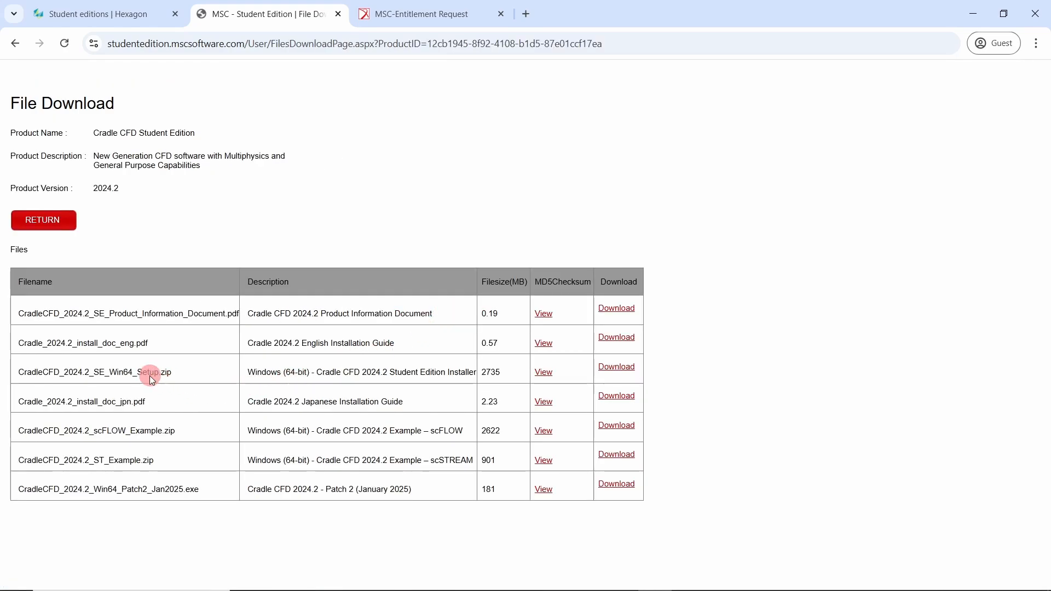
mouse_move(250, 387)
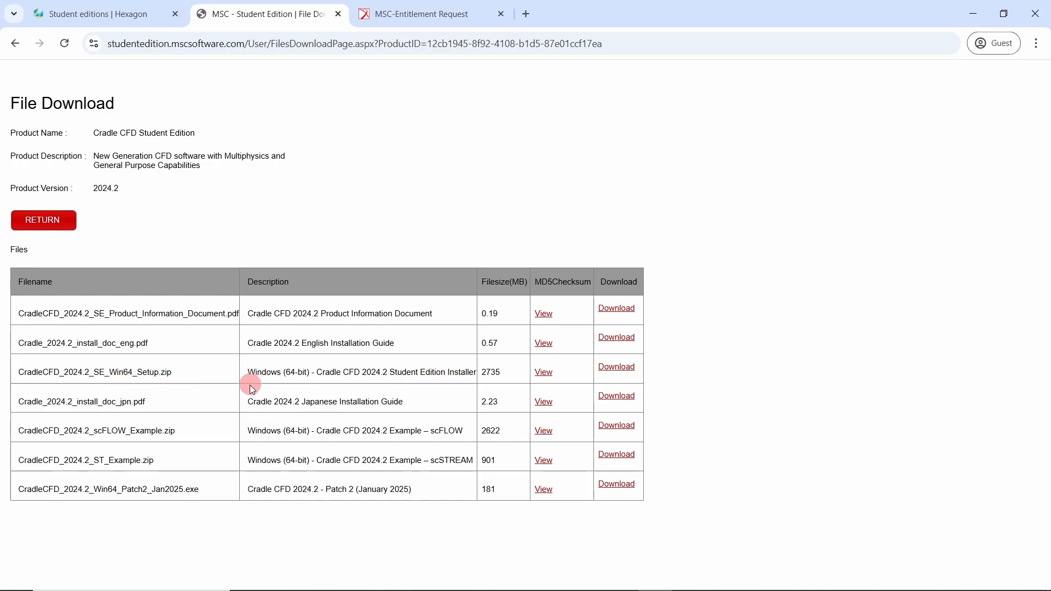
mouse_move(167, 451)
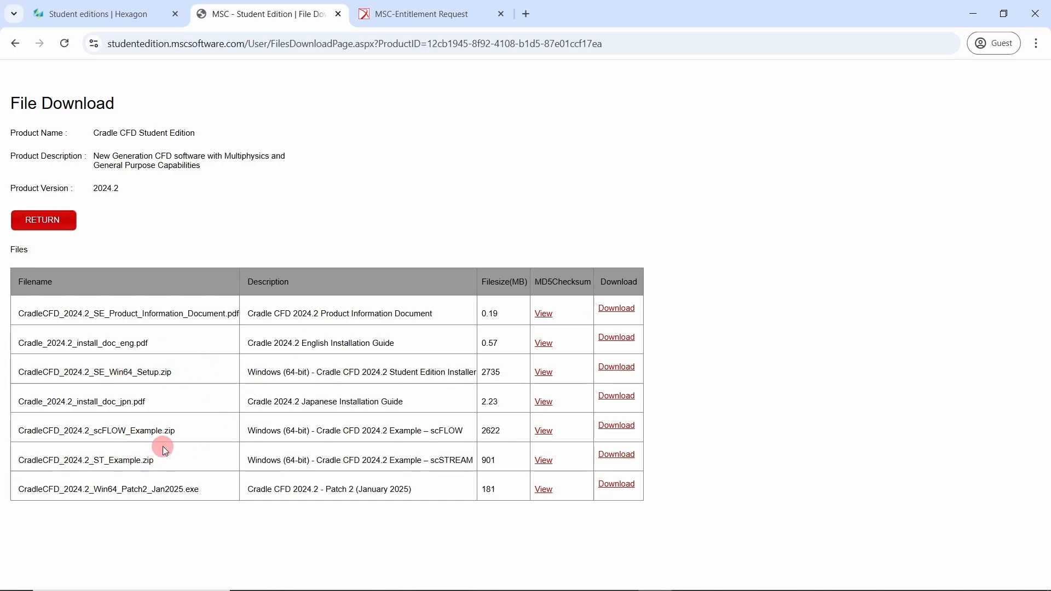
mouse_move(214, 458)
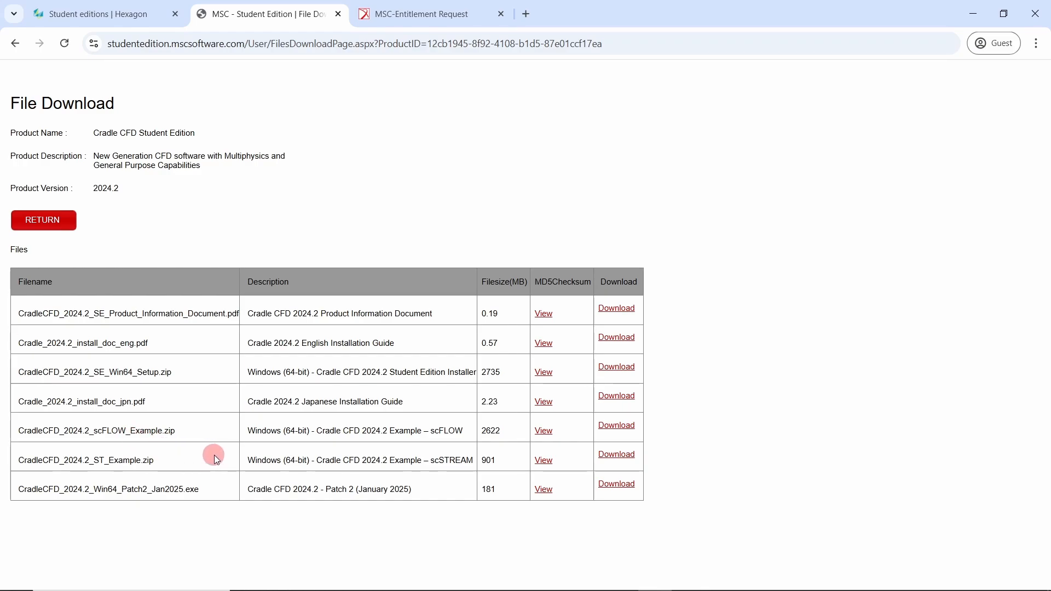
Return to Product Downloads and select the SimCompanion EntitlementRequest link under 'Access to SimCompanion'.
left_click(43, 220)
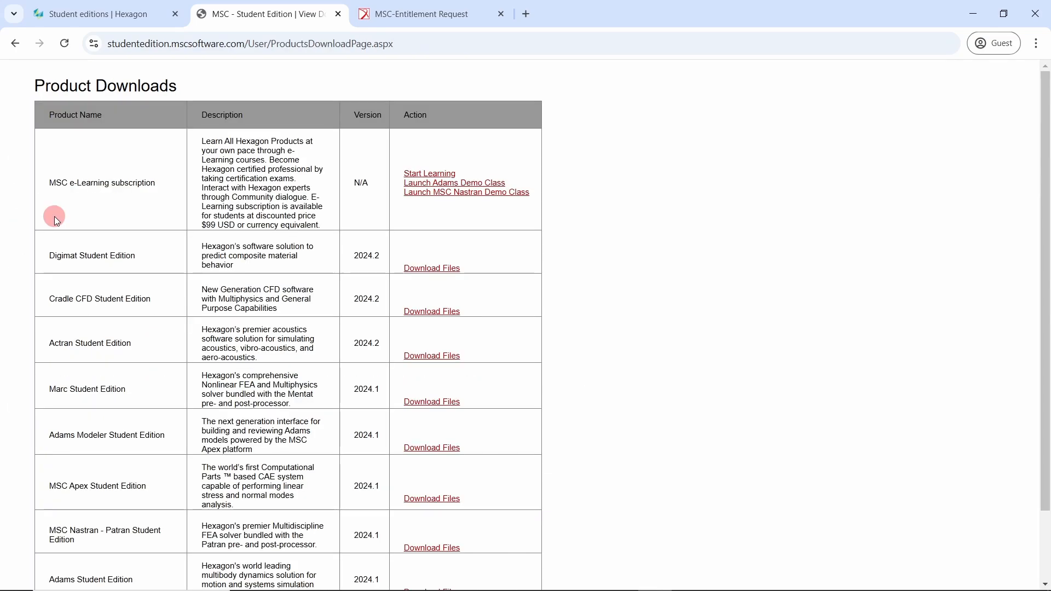
scroll("down", 3)
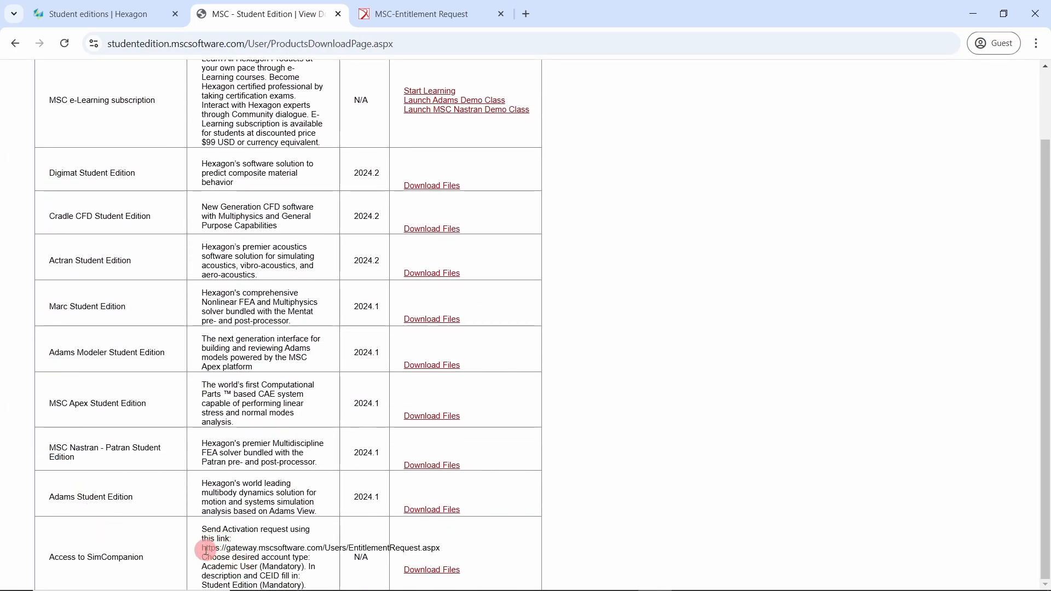
double_click(210, 547)
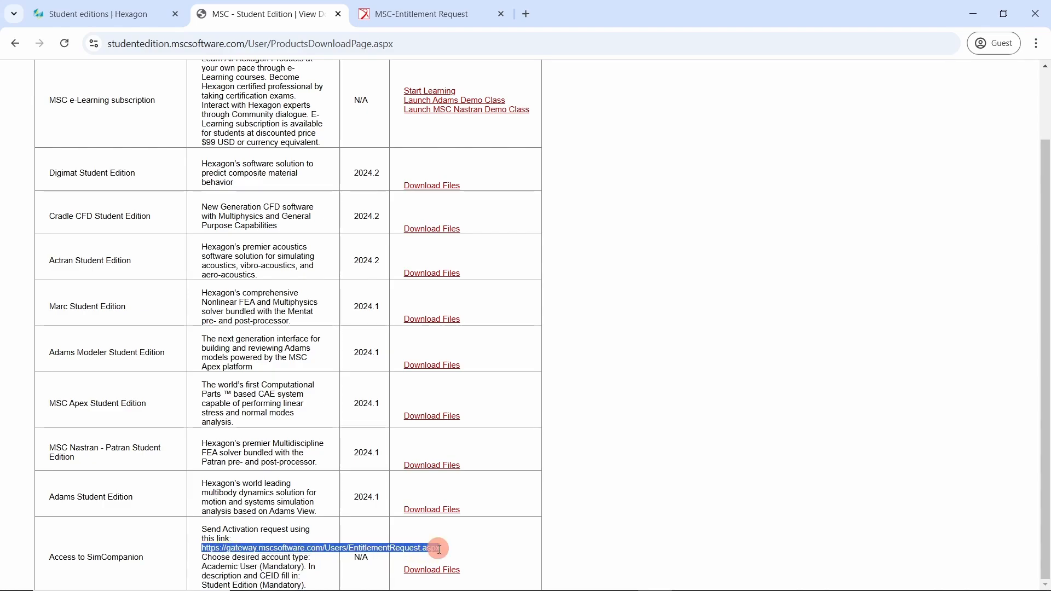
mouse_move(271, 556)
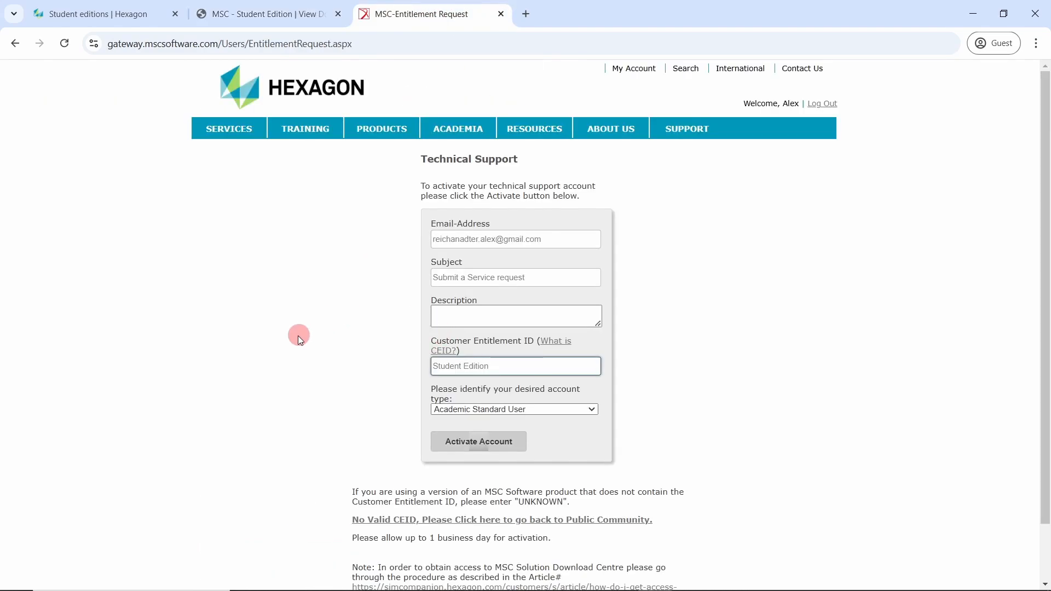
mouse_move(423, 155)
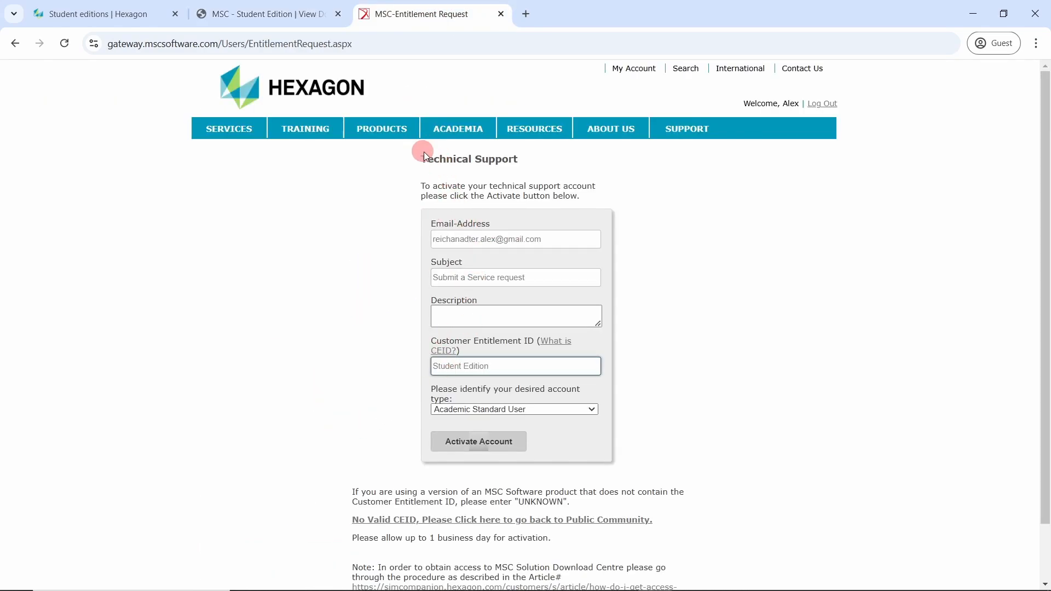
mouse_move(661, 261)
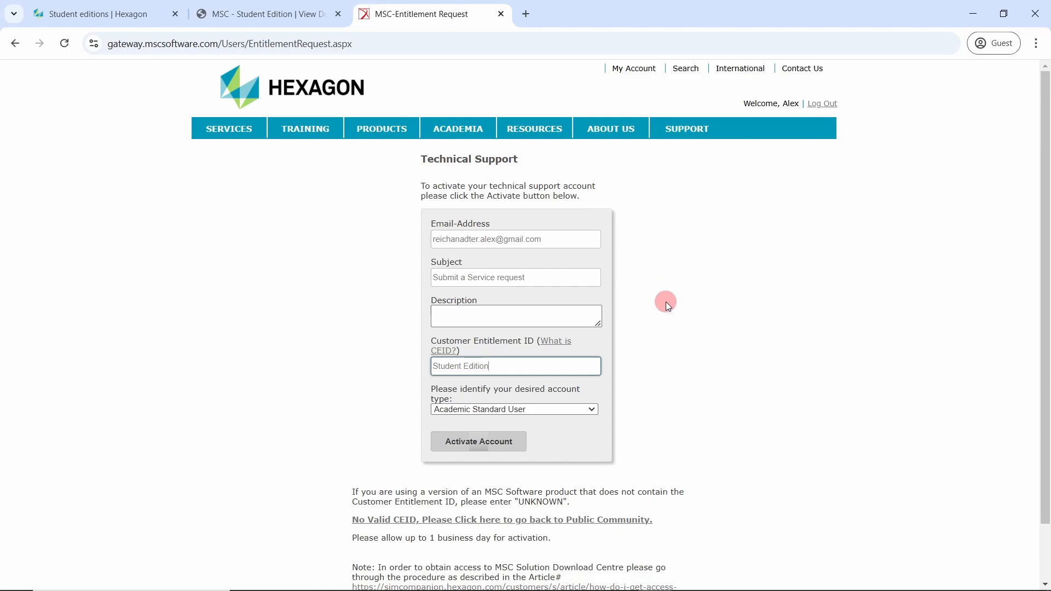
mouse_move(499, 345)
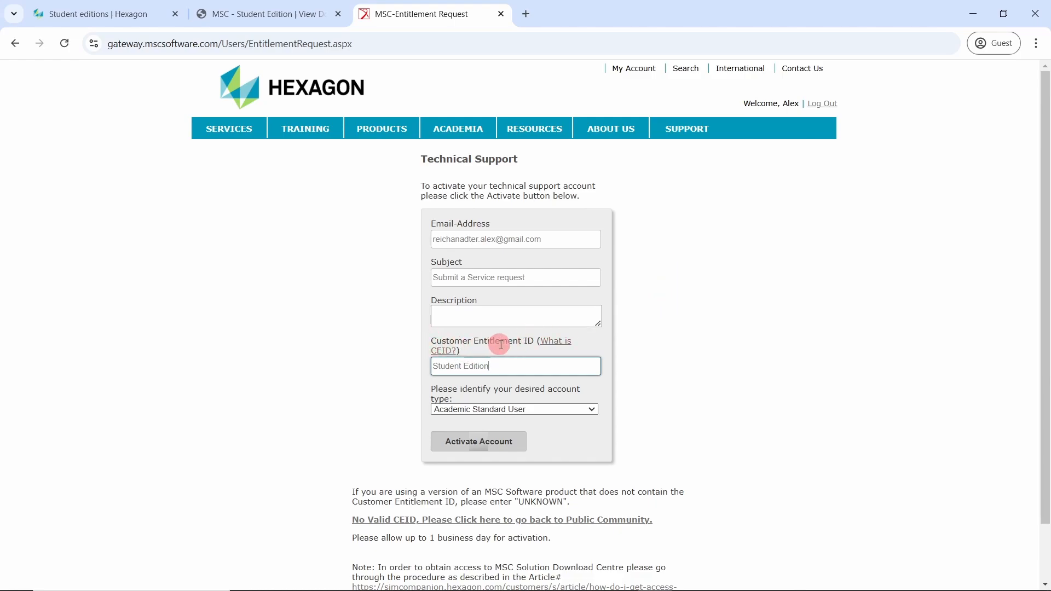
mouse_move(505, 354)
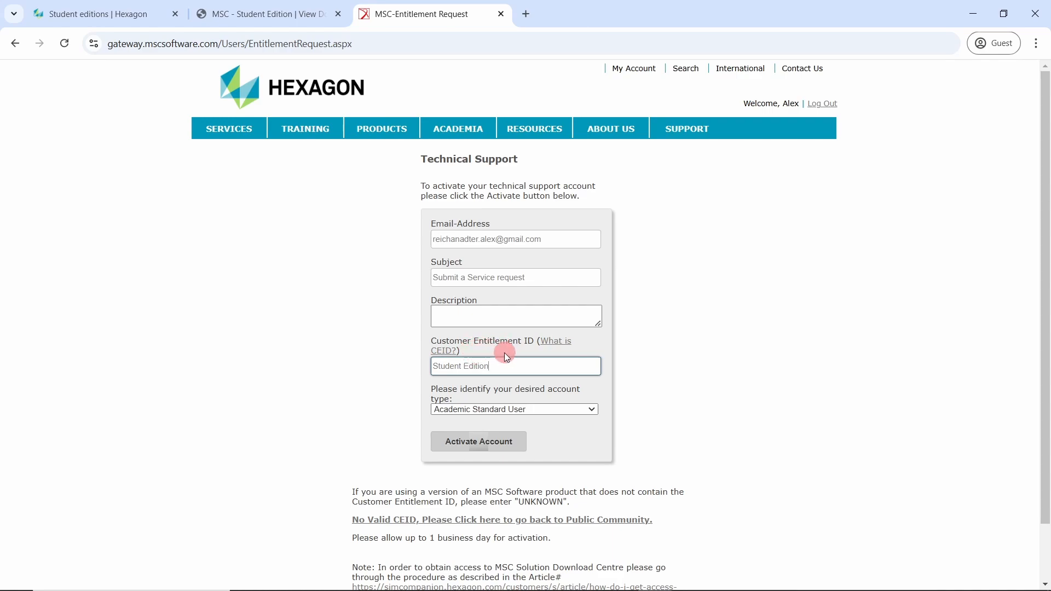
mouse_move(438, 380)
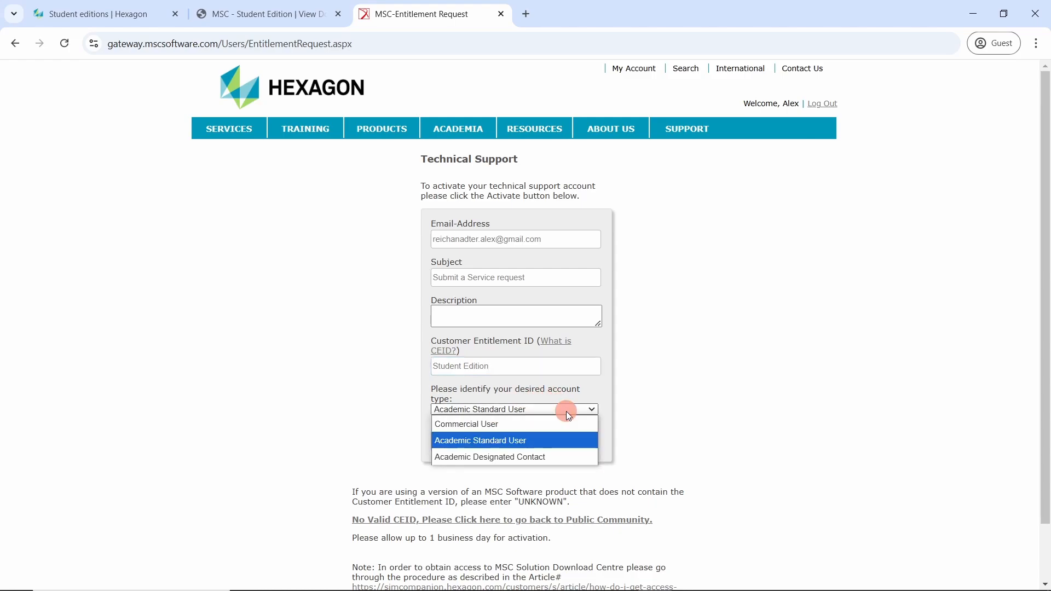
mouse_move(533, 443)
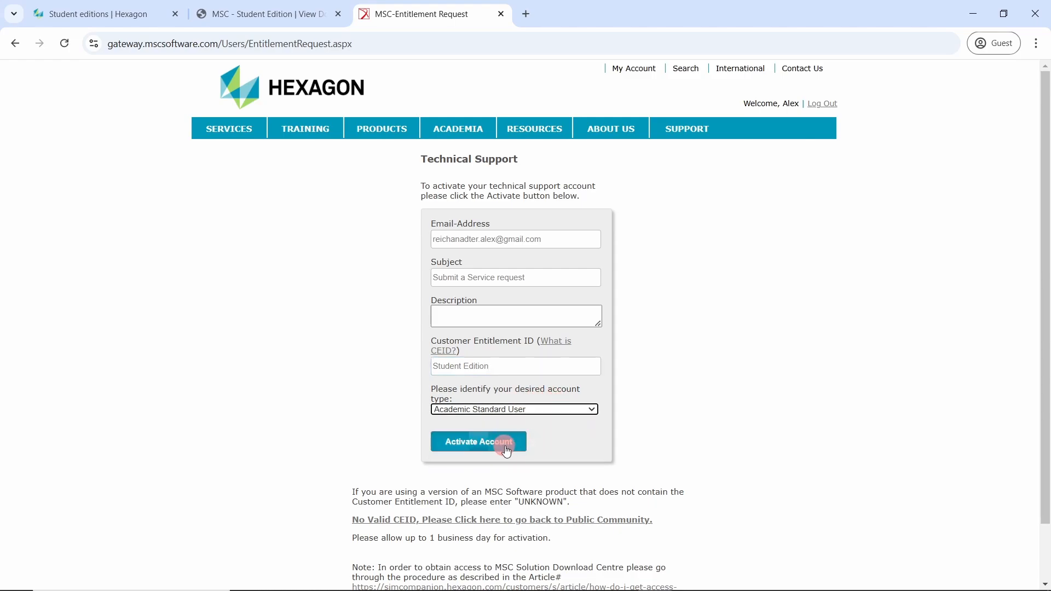
mouse_move(470, 448)
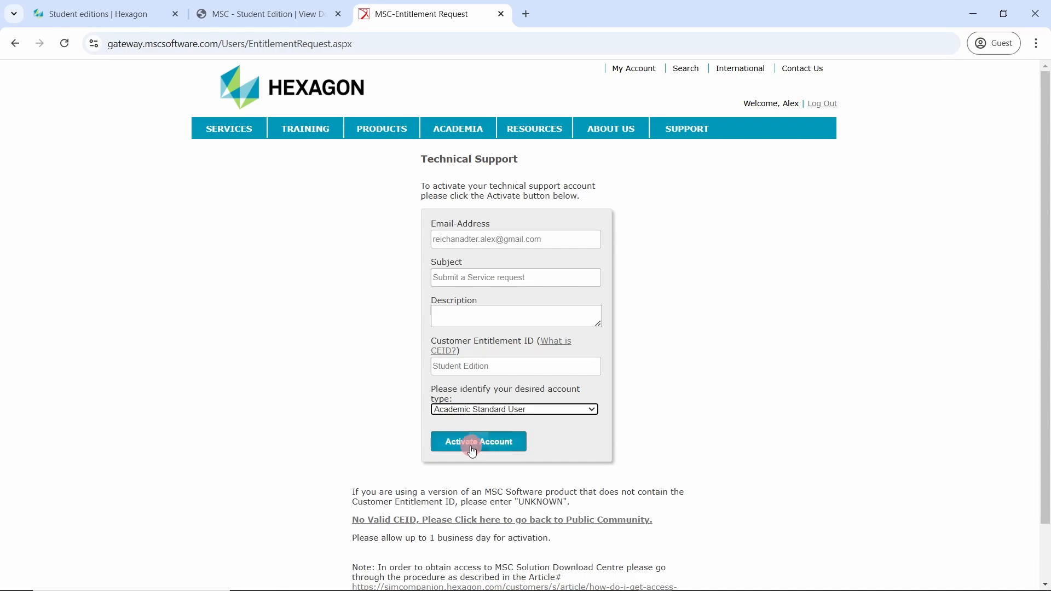
mouse_move(398, 441)
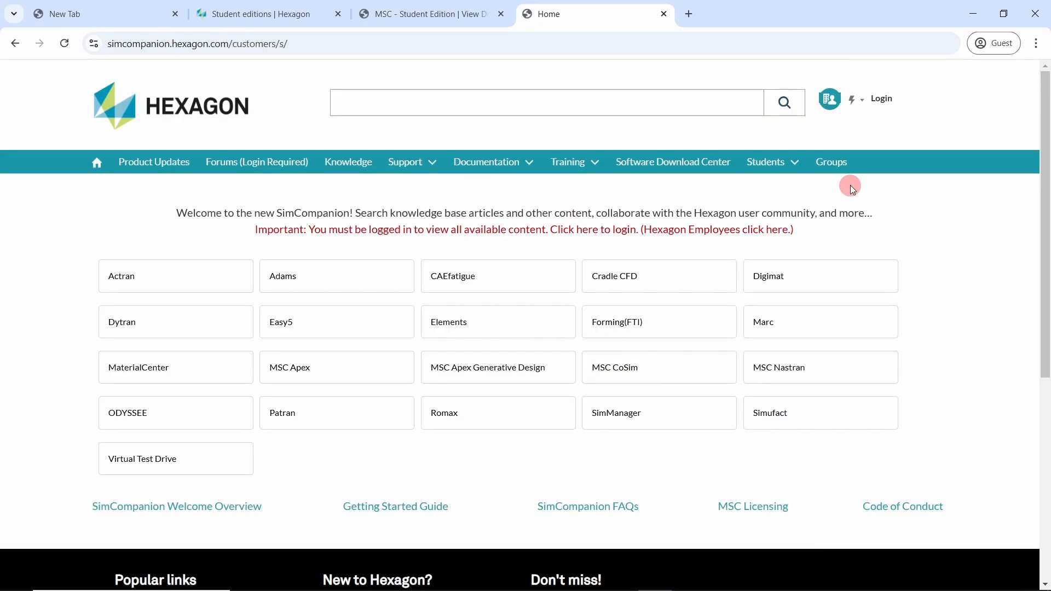
mouse_move(865, 115)
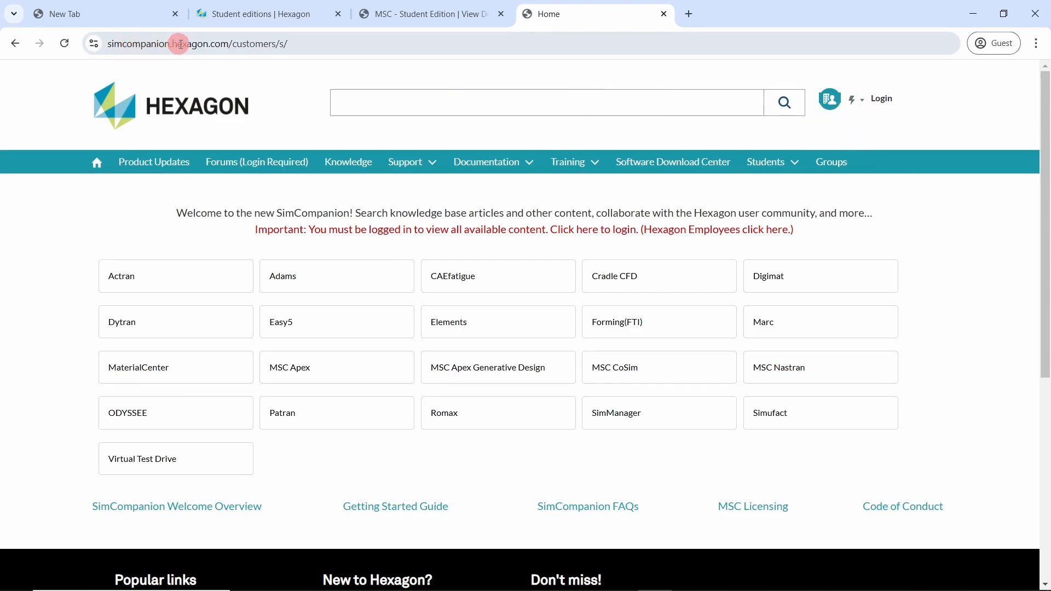
mouse_move(861, 125)
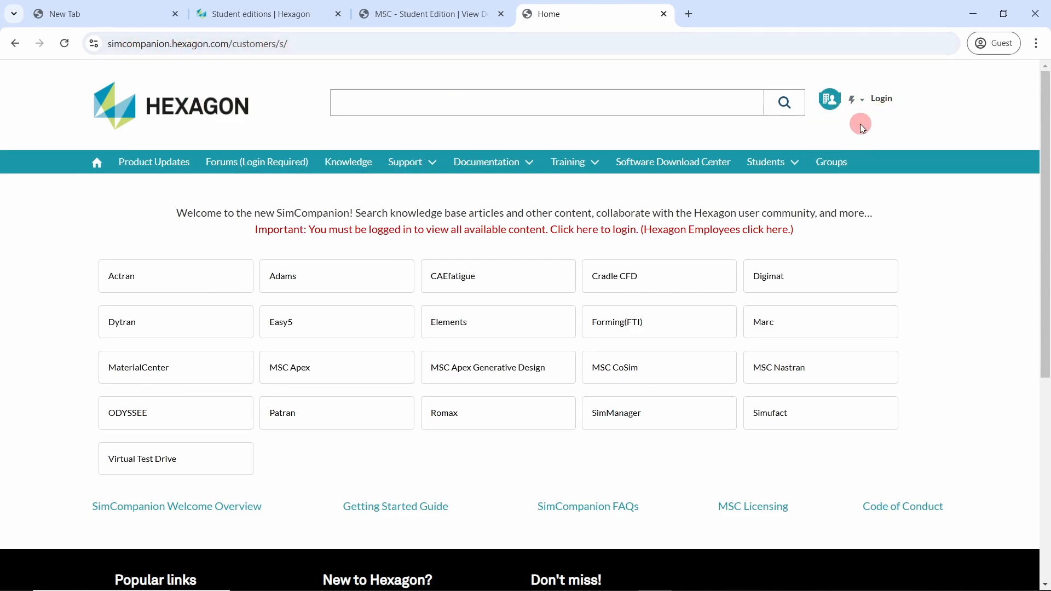
Sign in to SimCompanion through the Customer Login option.
left_click(880, 99)
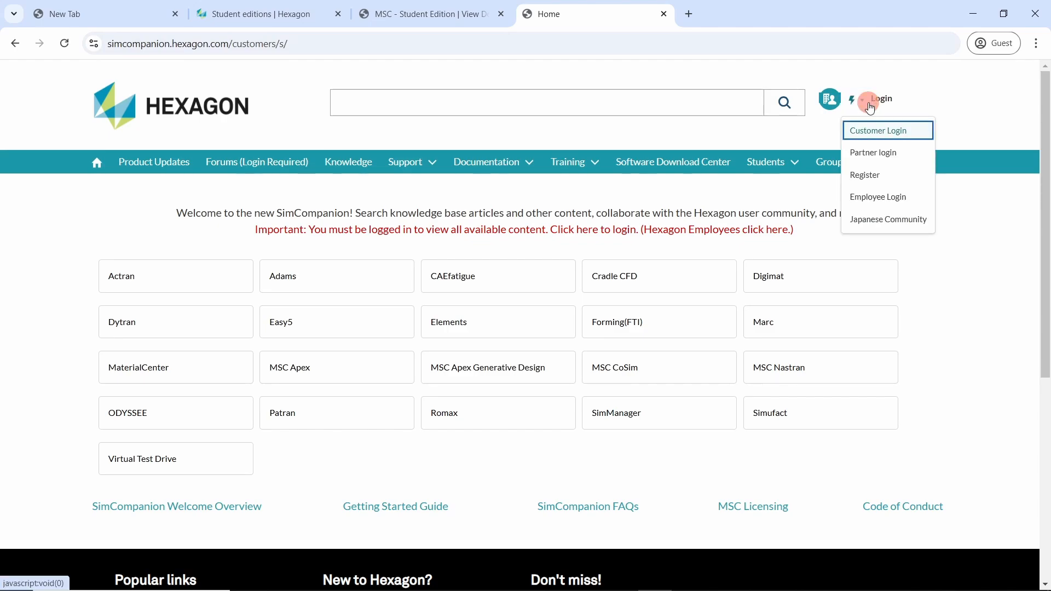
left_click(877, 130)
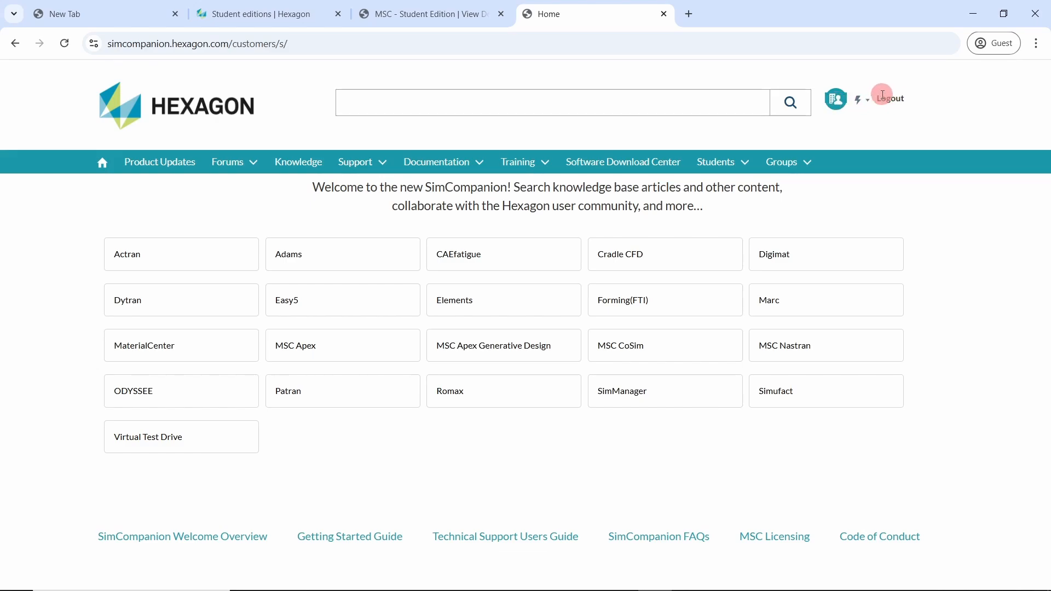
Search SimCompanion for 'simacademy webinar' and view the Solving Nonlinear FEA Challenges article with its files.
left_click(429, 13)
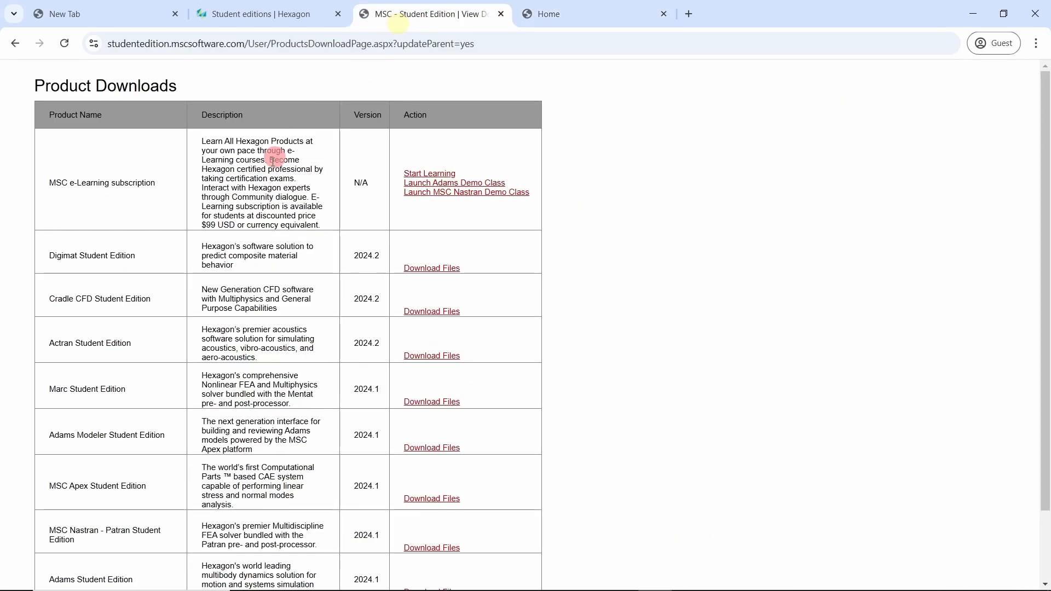
mouse_move(261, 255)
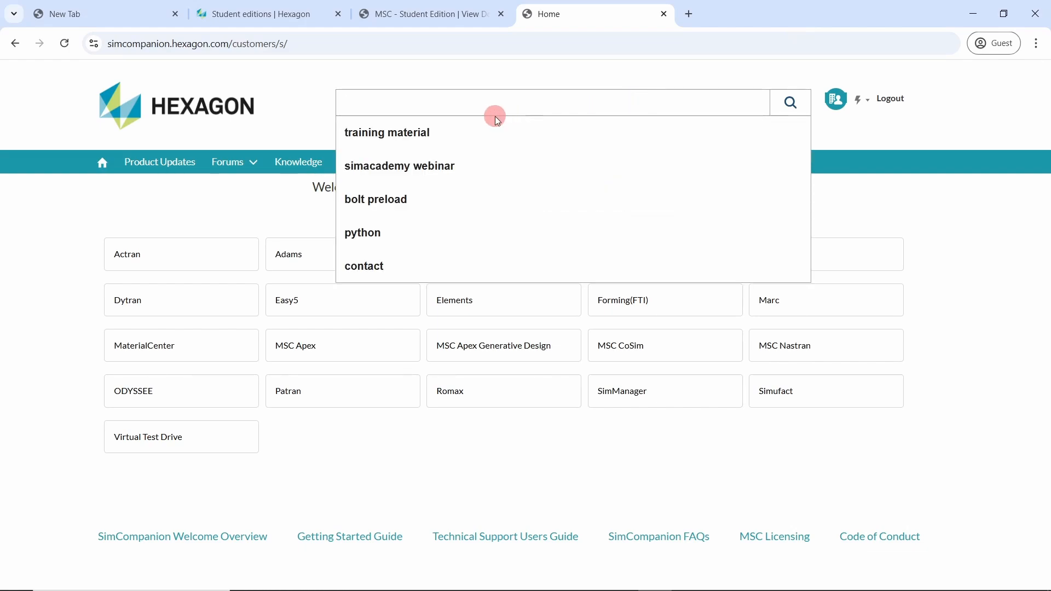
mouse_move(462, 170)
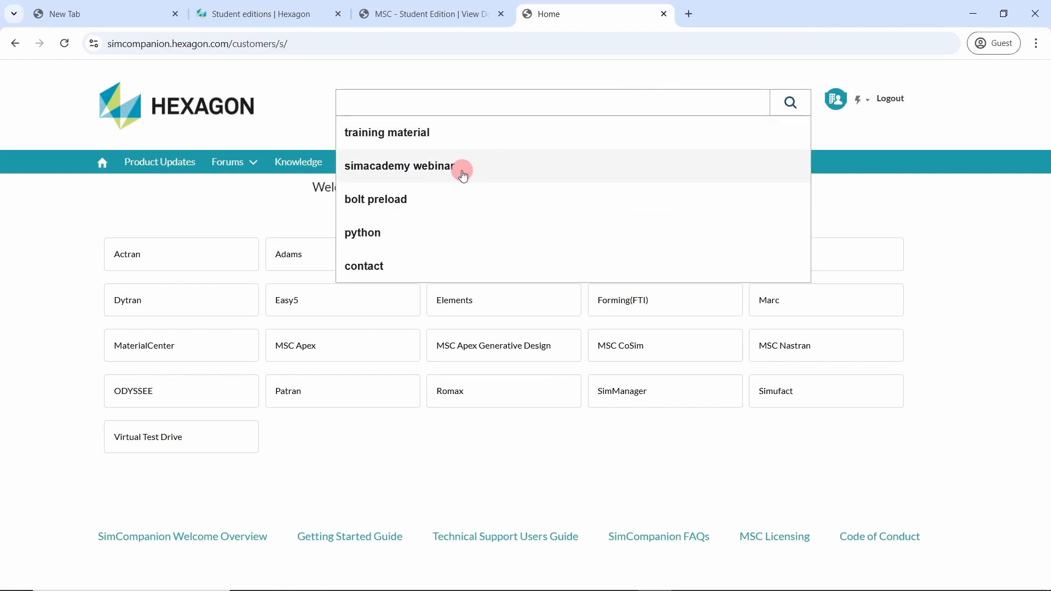
mouse_move(492, 167)
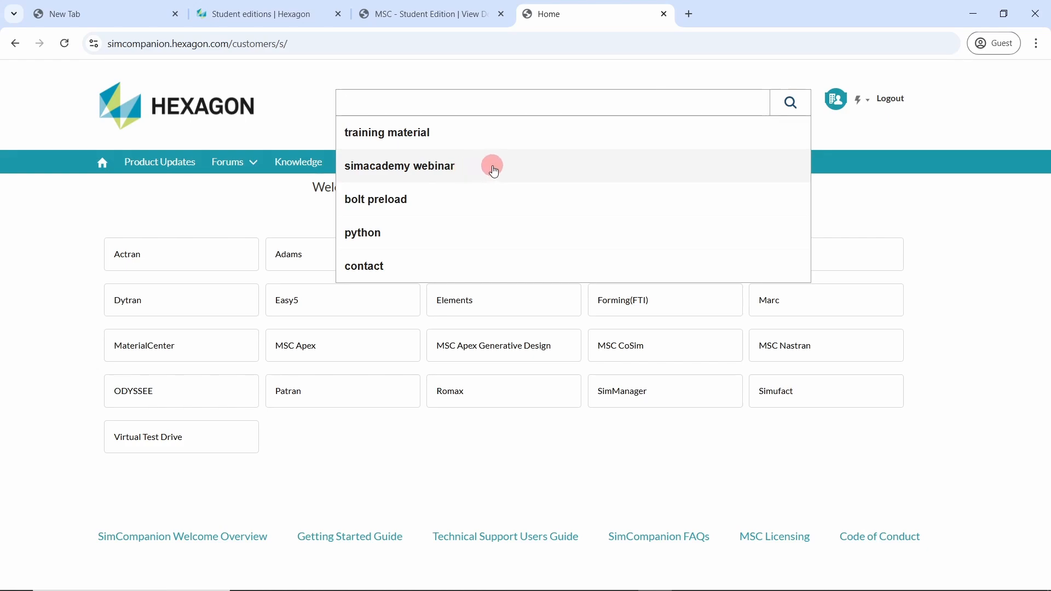
left_click(399, 165)
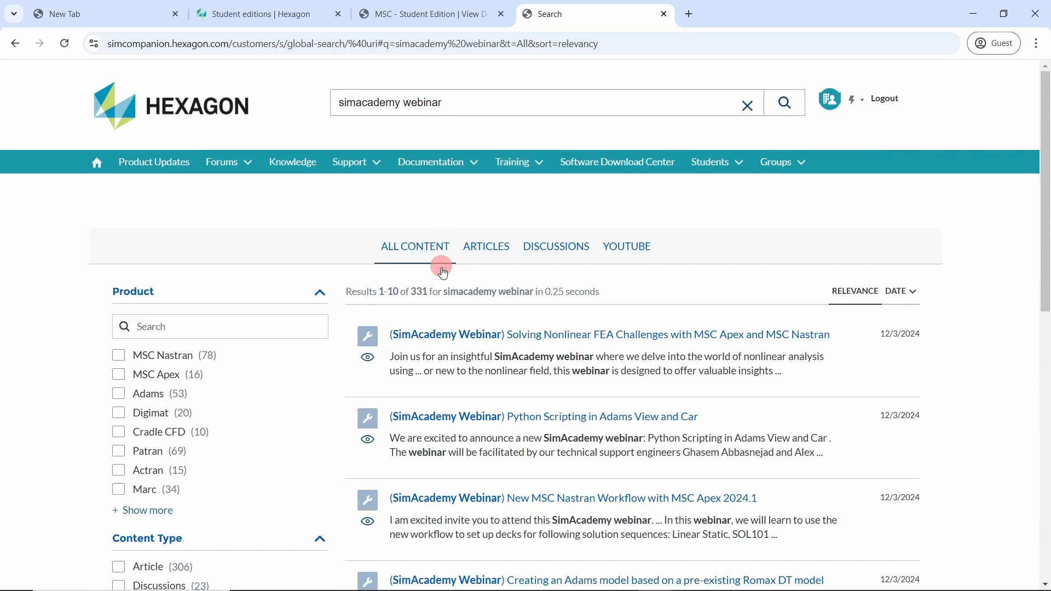
mouse_move(519, 344)
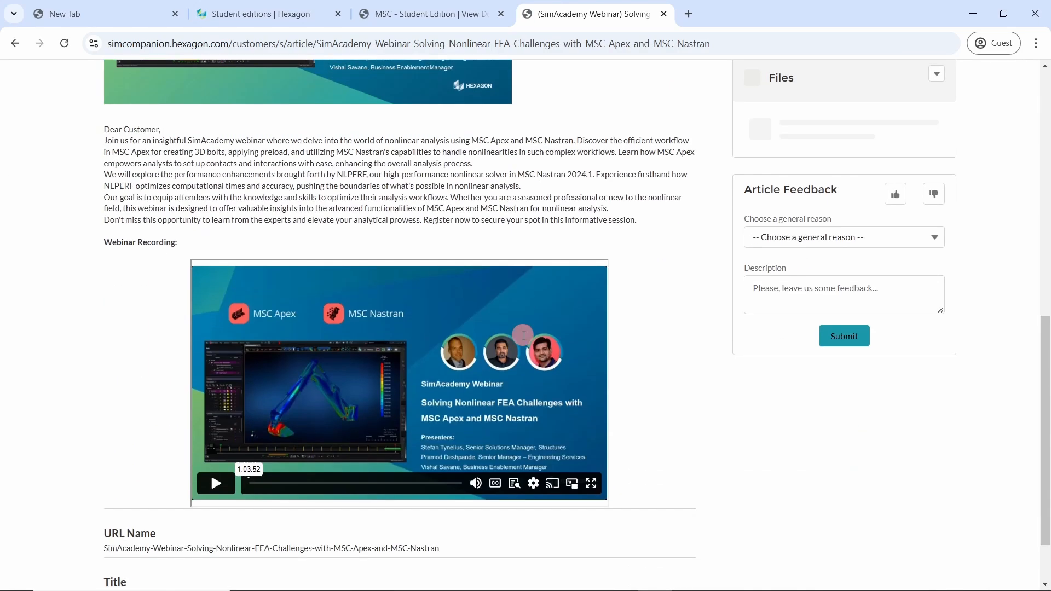
scroll("up", 3)
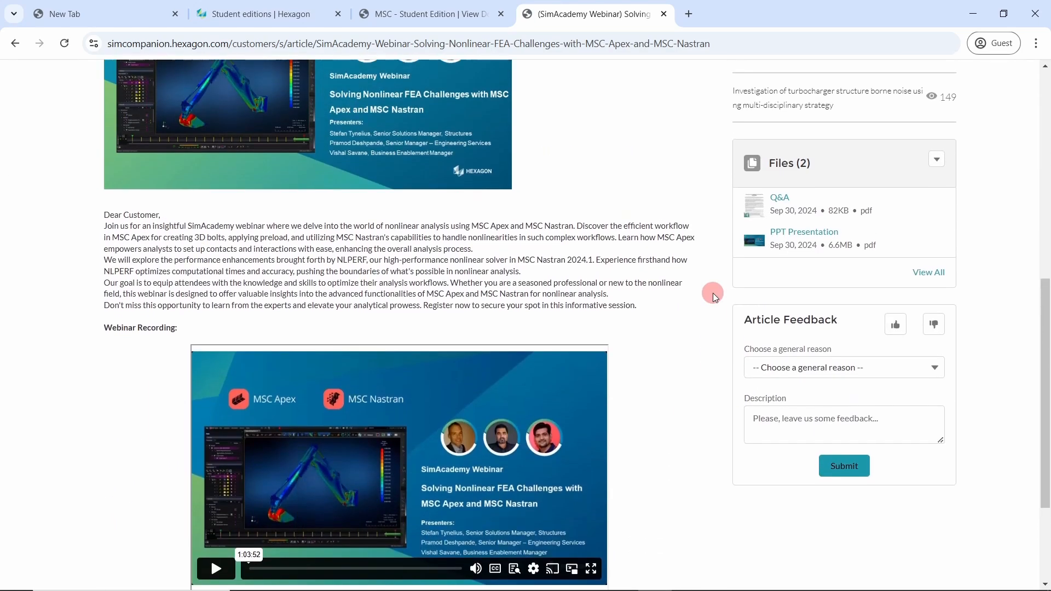
mouse_move(668, 261)
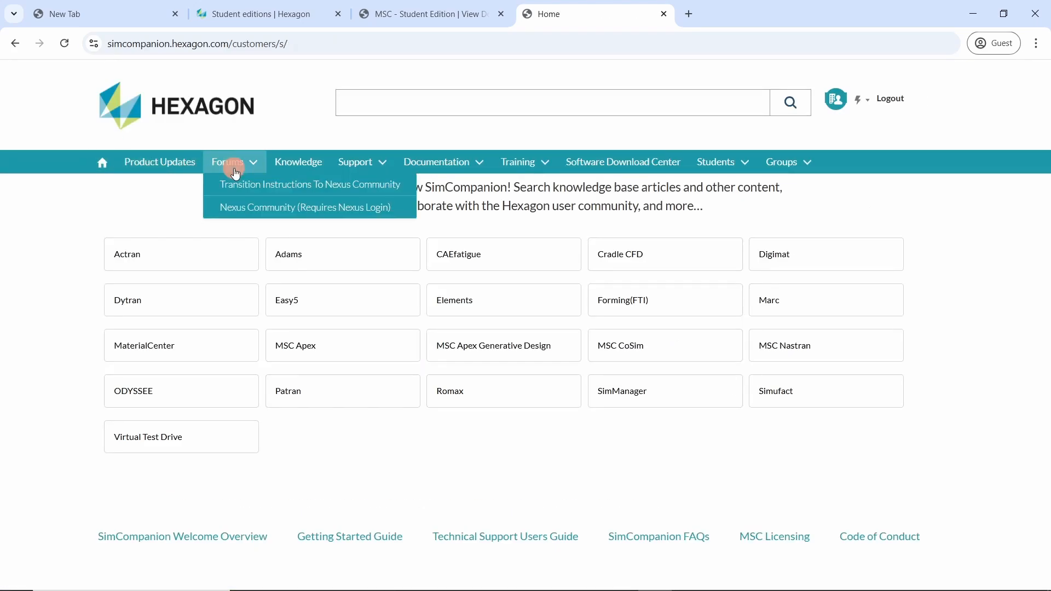
mouse_move(255, 213)
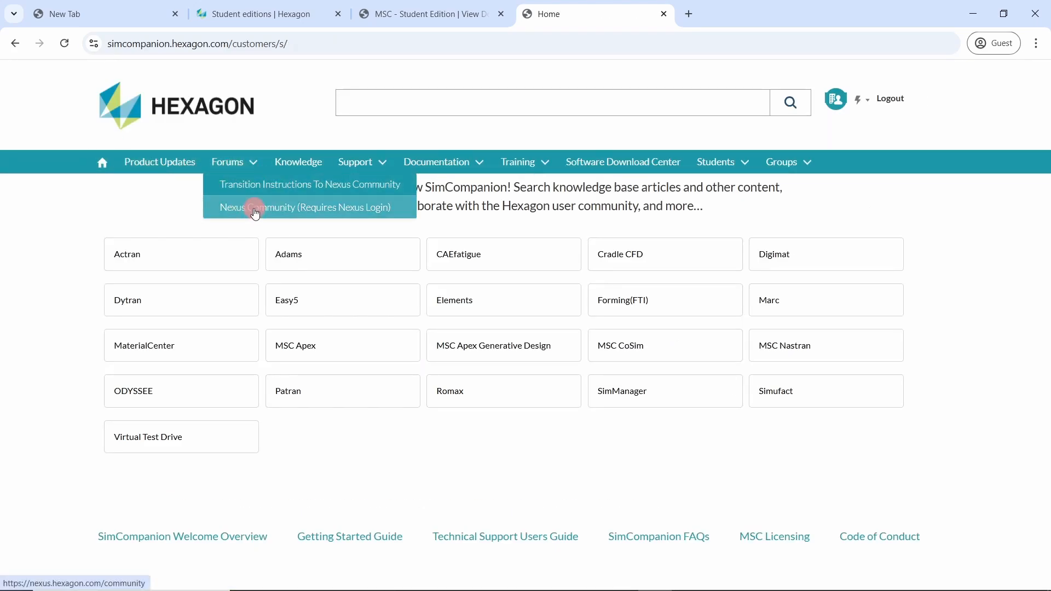
mouse_move(687, 13)
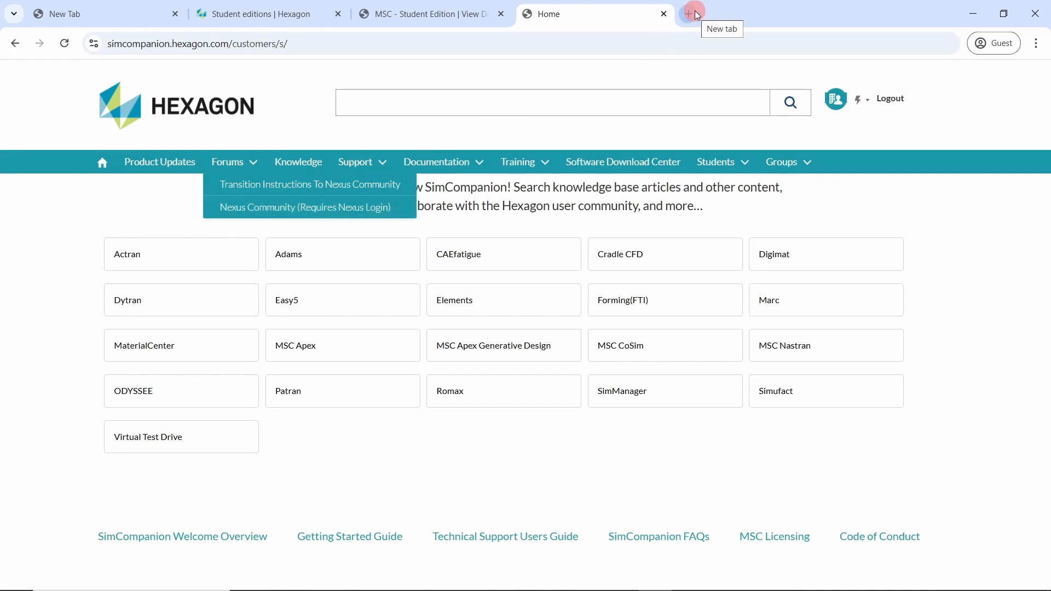
mouse_move(688, 13)
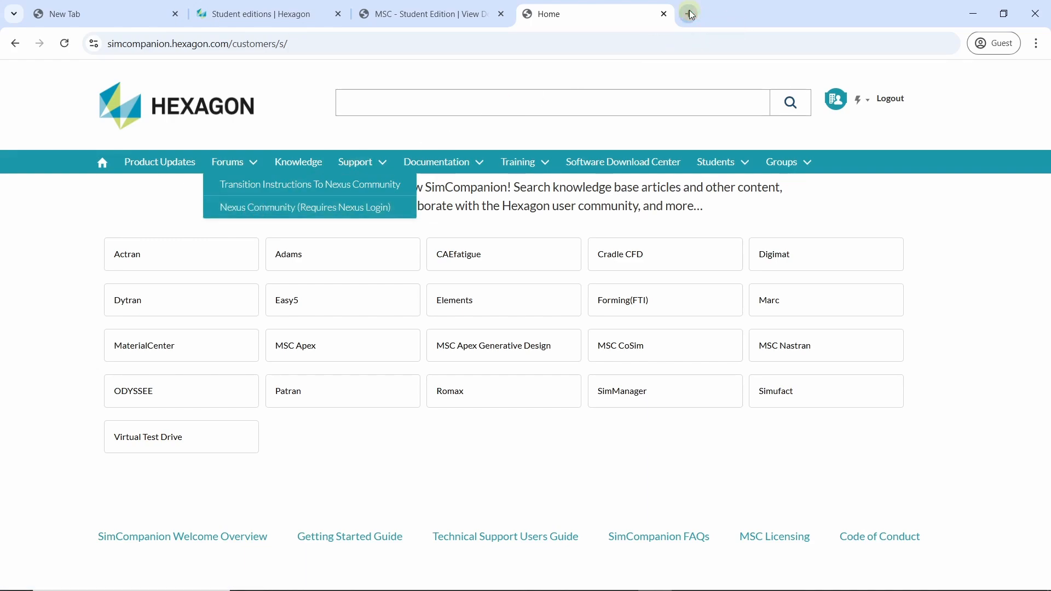
Go to nexus.hexagon.com in a new tab and start registration via Get Started.
type("nexu")
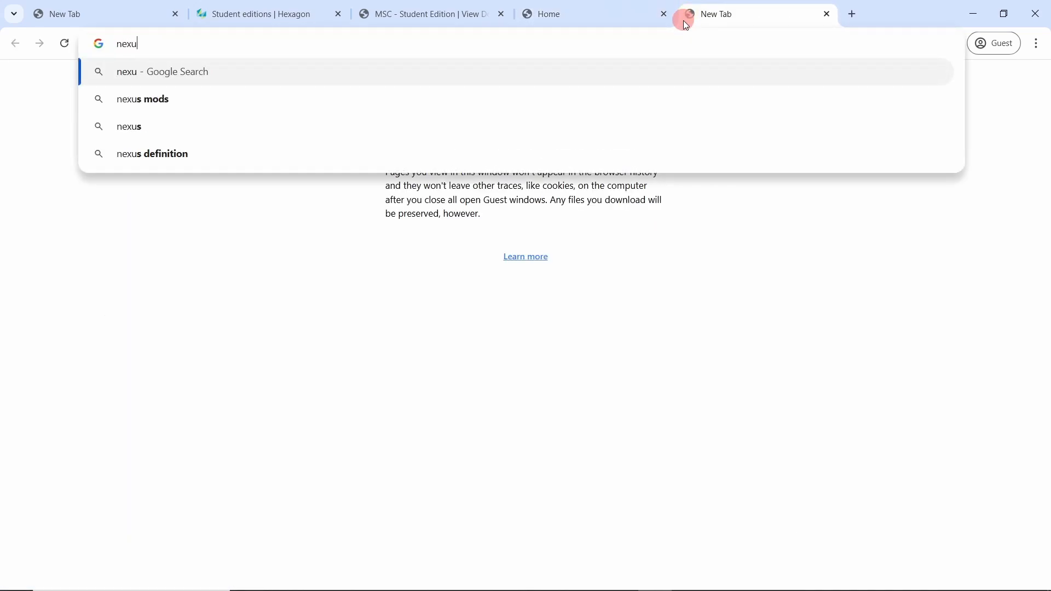
type("s.hexagon.com")
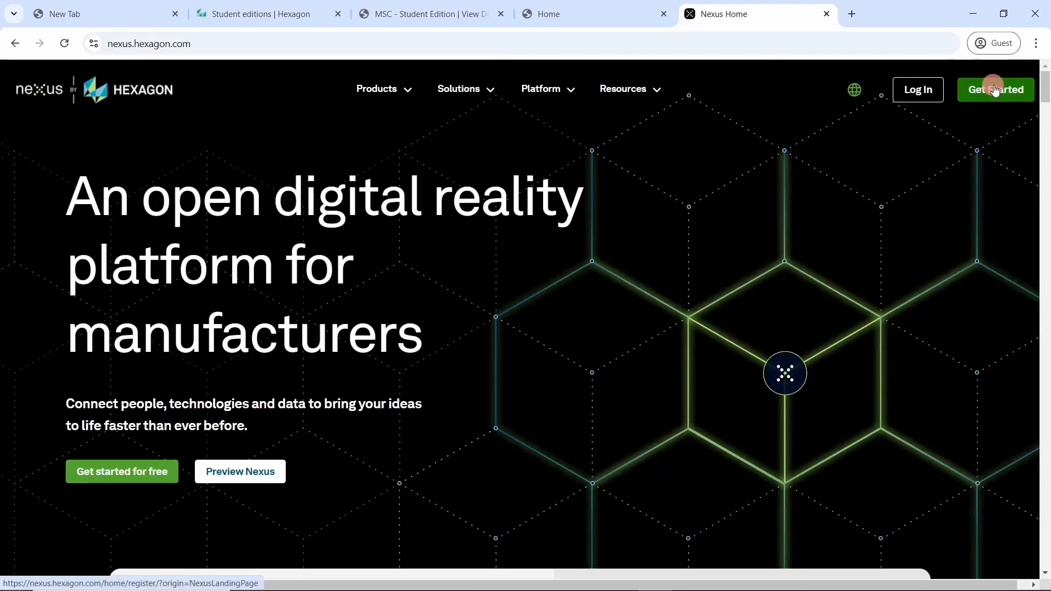
left_click(995, 88)
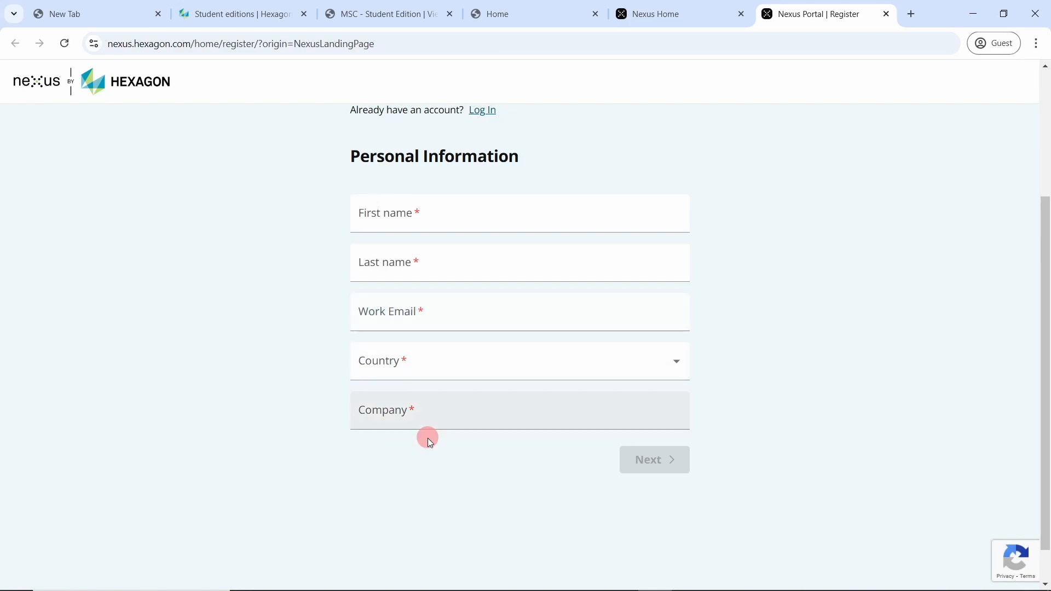
mouse_move(291, 411)
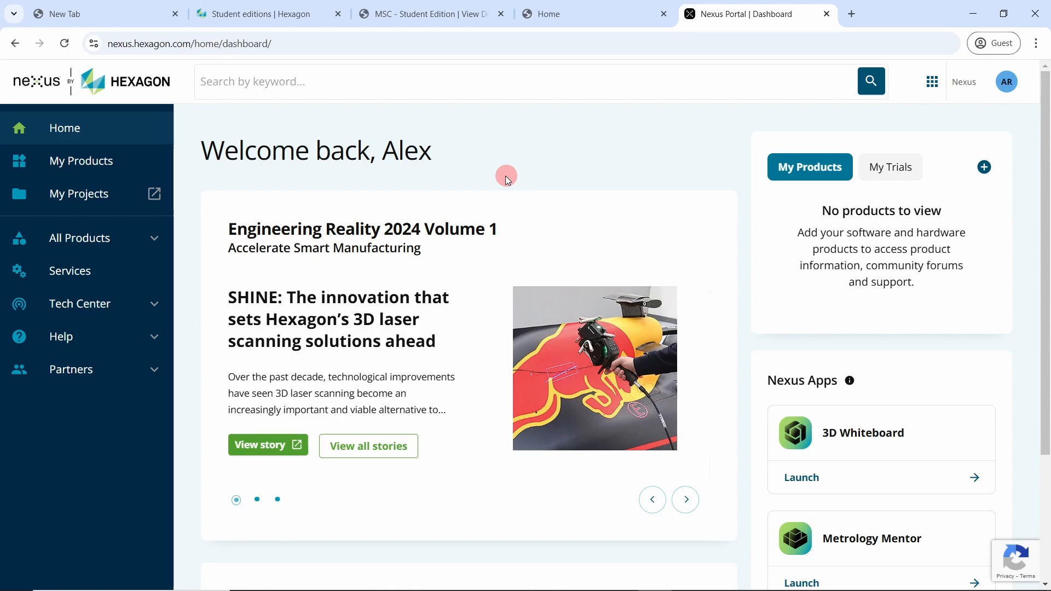
mouse_move(102, 146)
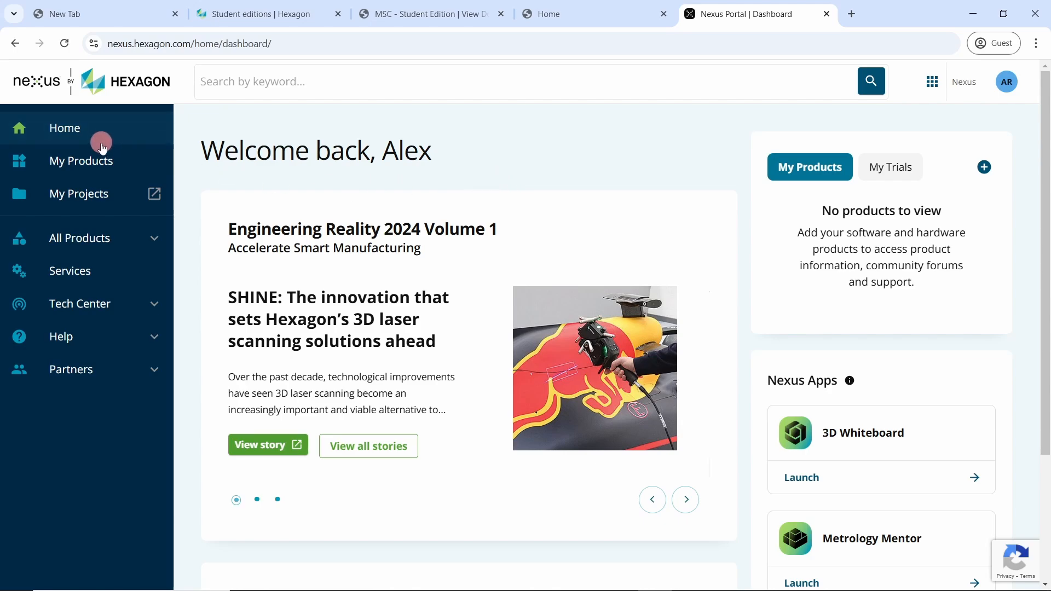
Add Adams as an owned Software product so it shows under My Products.
left_click(81, 160)
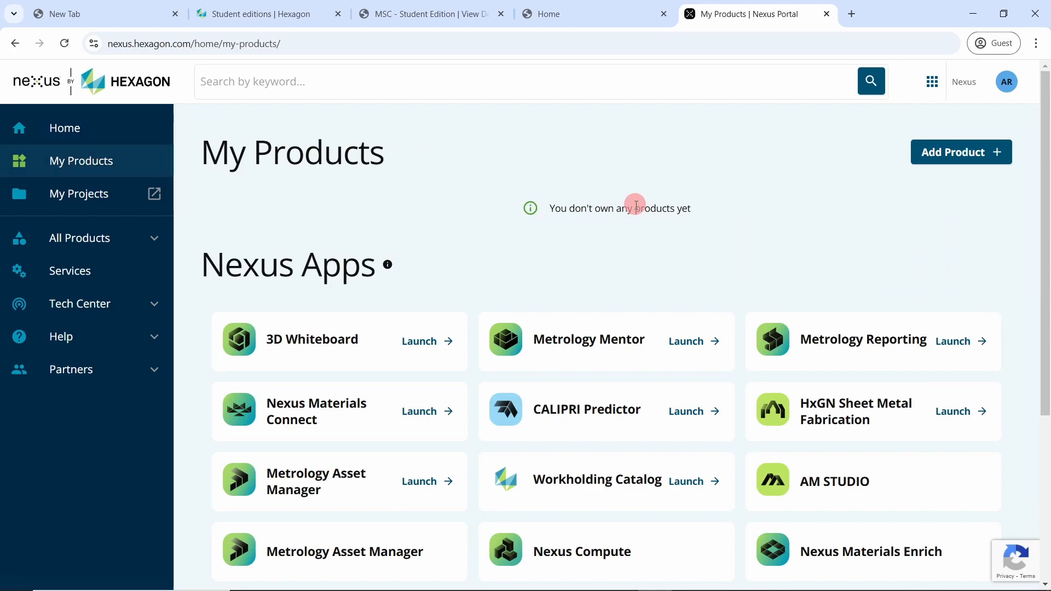
mouse_move(960, 152)
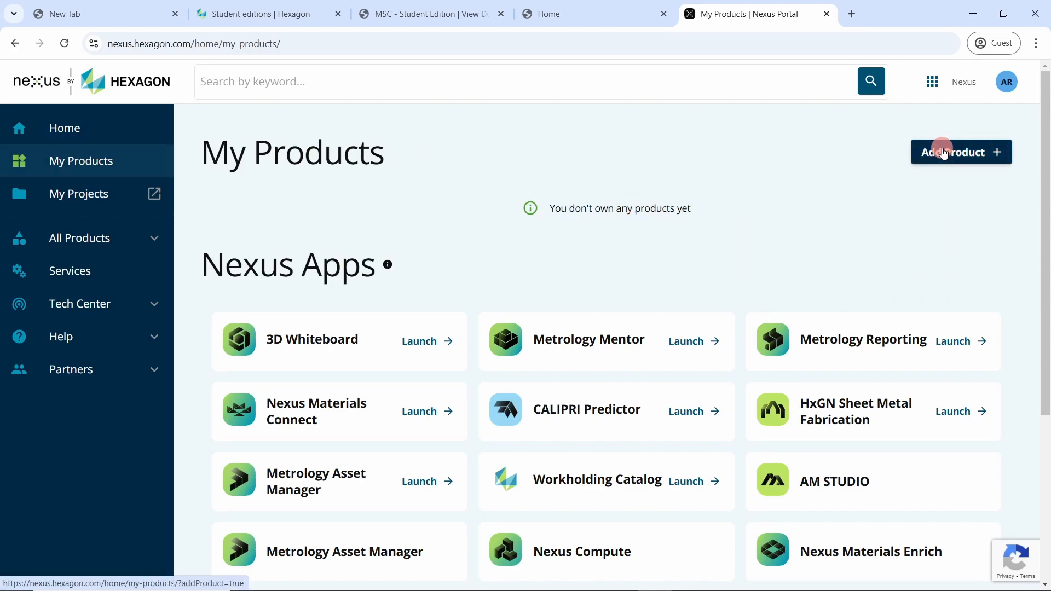
left_click(960, 152)
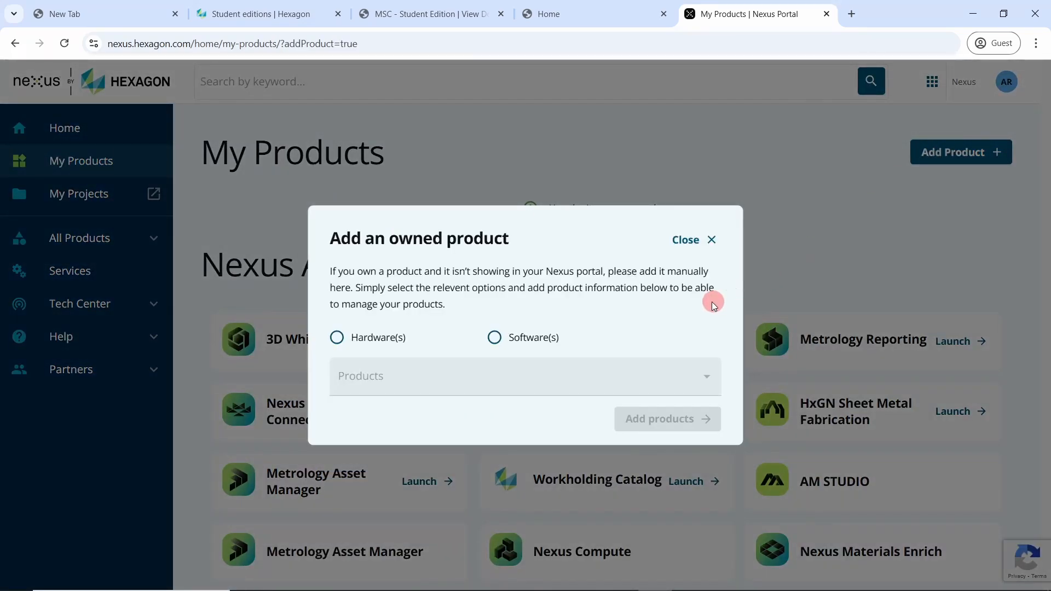
left_click(524, 375)
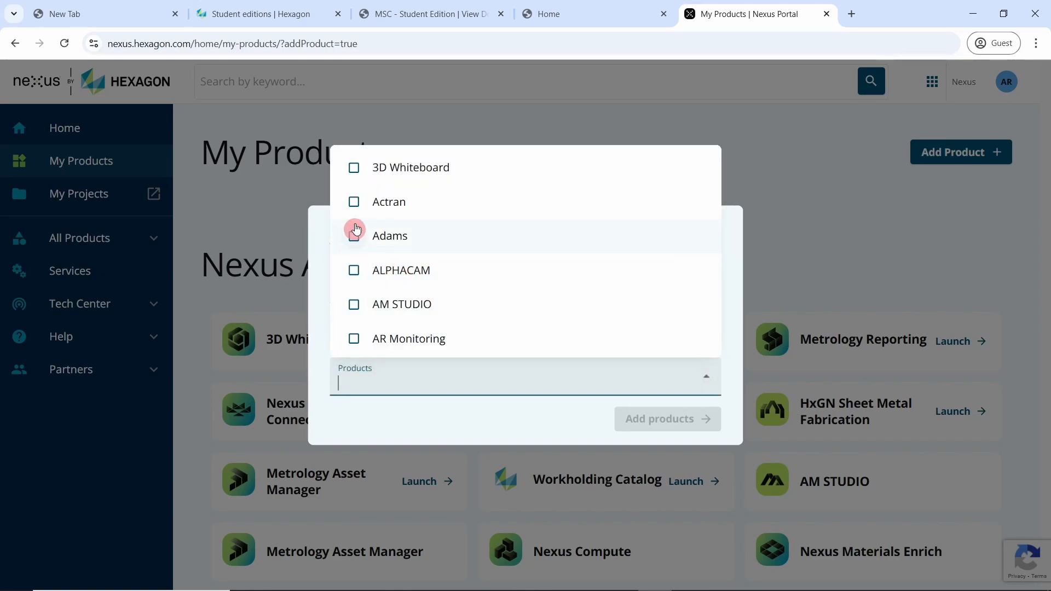
left_click(354, 231)
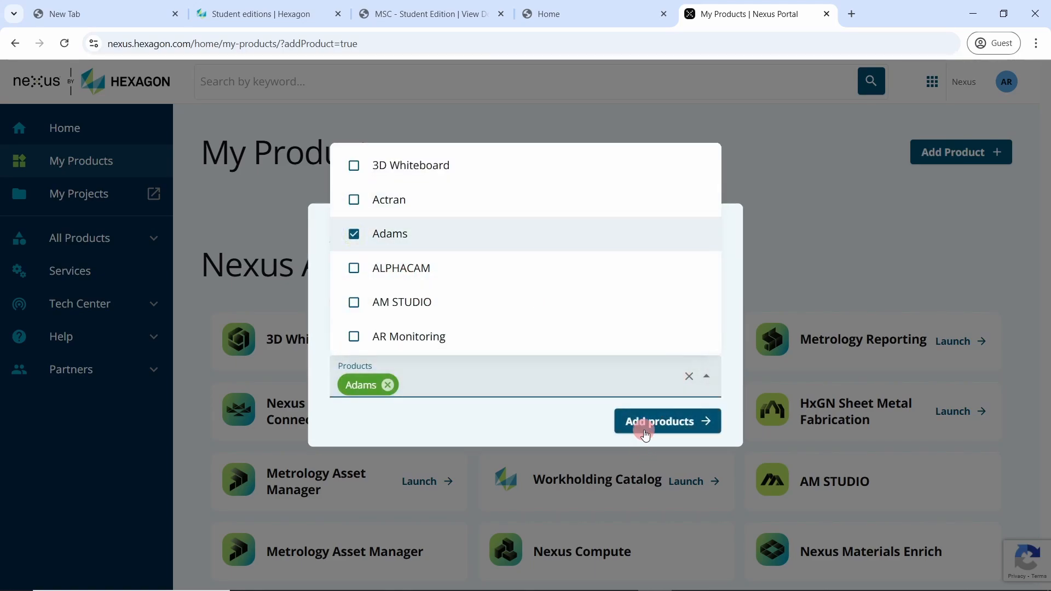
left_click(665, 420)
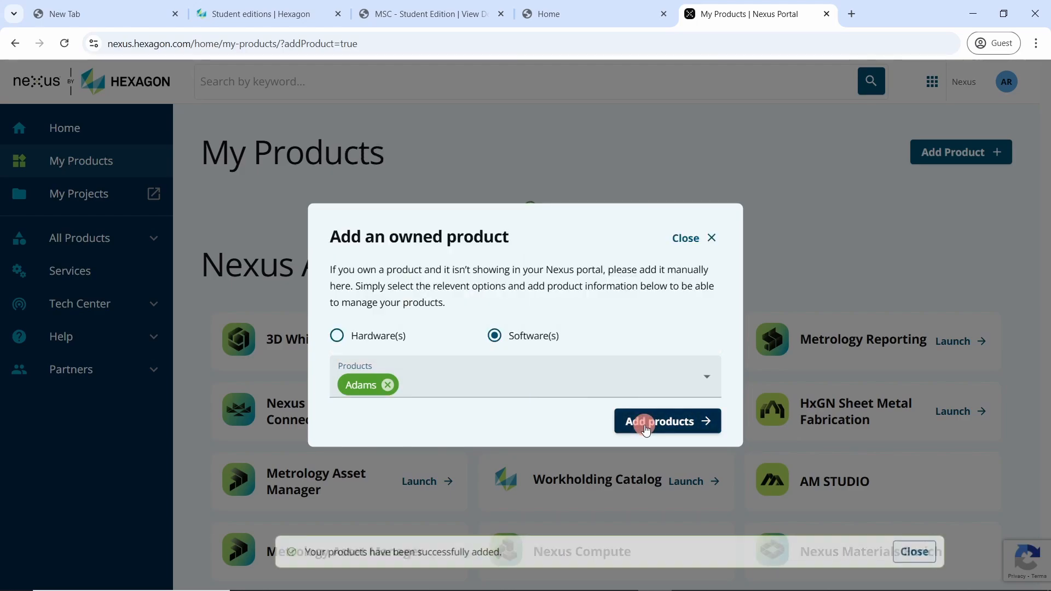
left_click(667, 420)
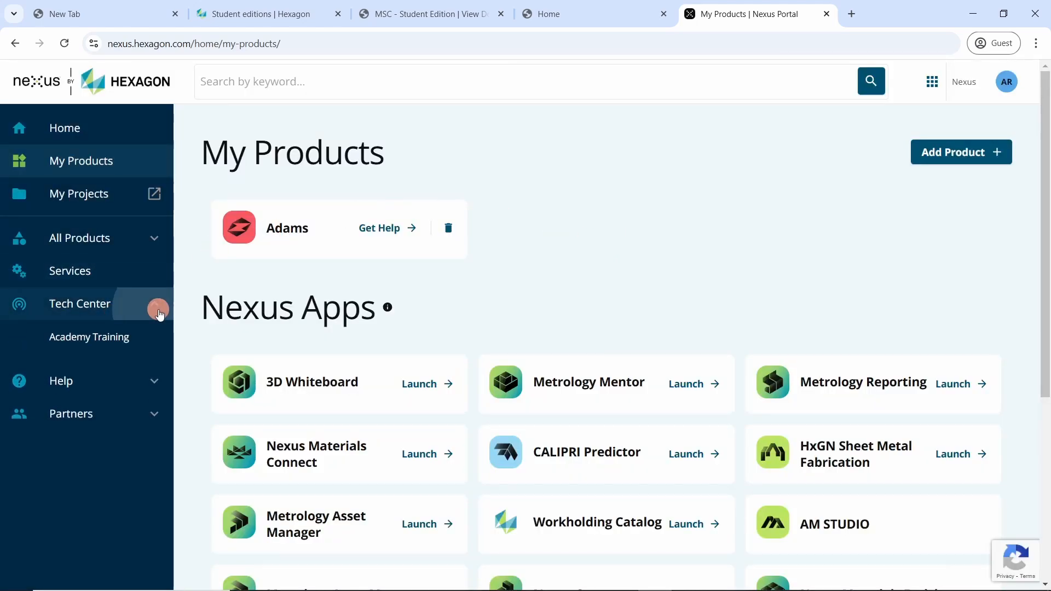
Browse Community to the Adams group's Community Forum, then go back to the dashboard.
left_click(79, 303)
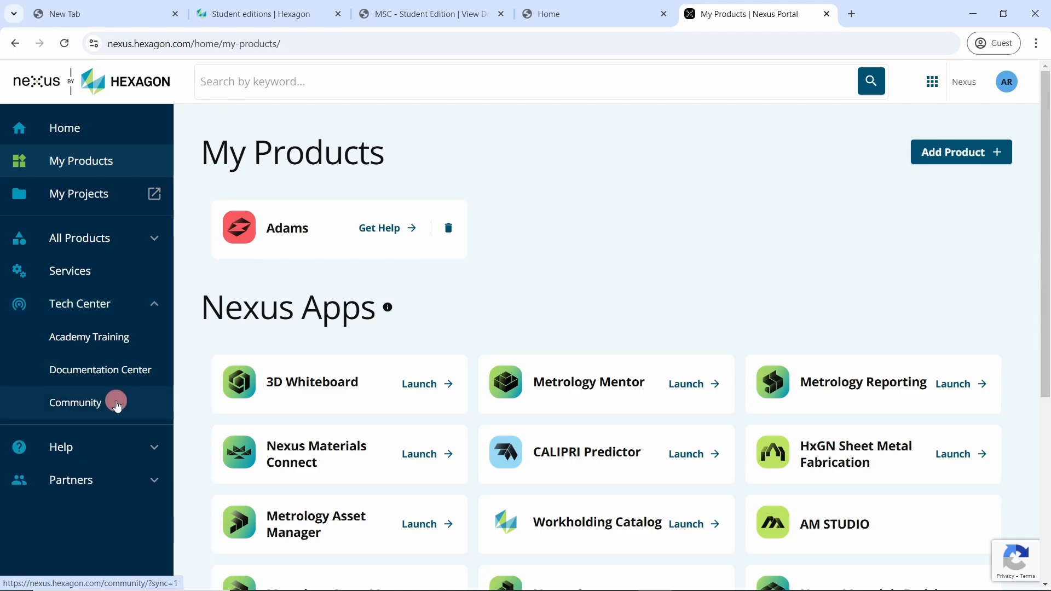
left_click(76, 401)
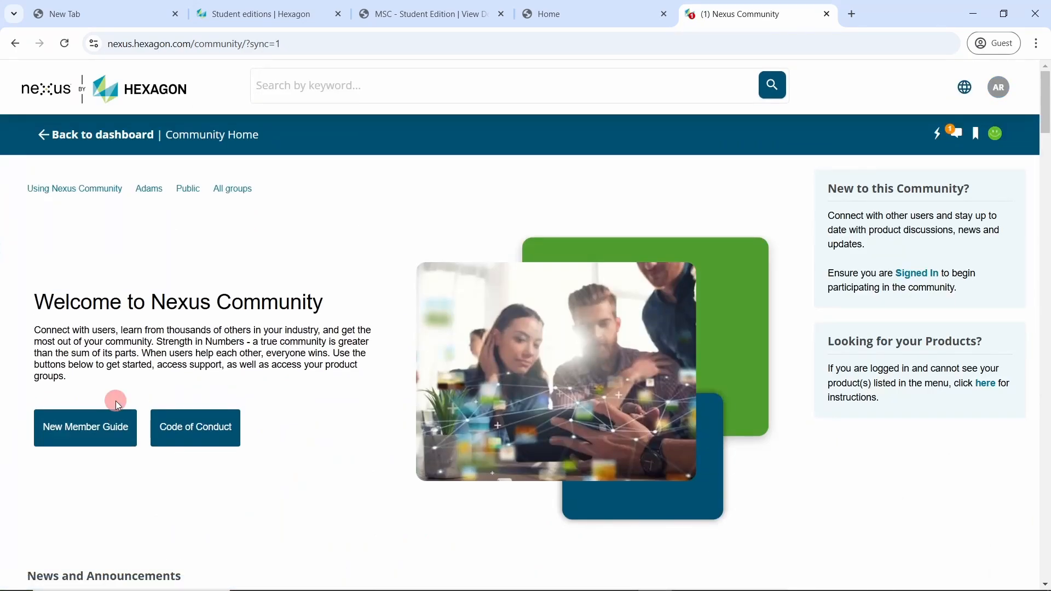
left_click(148, 188)
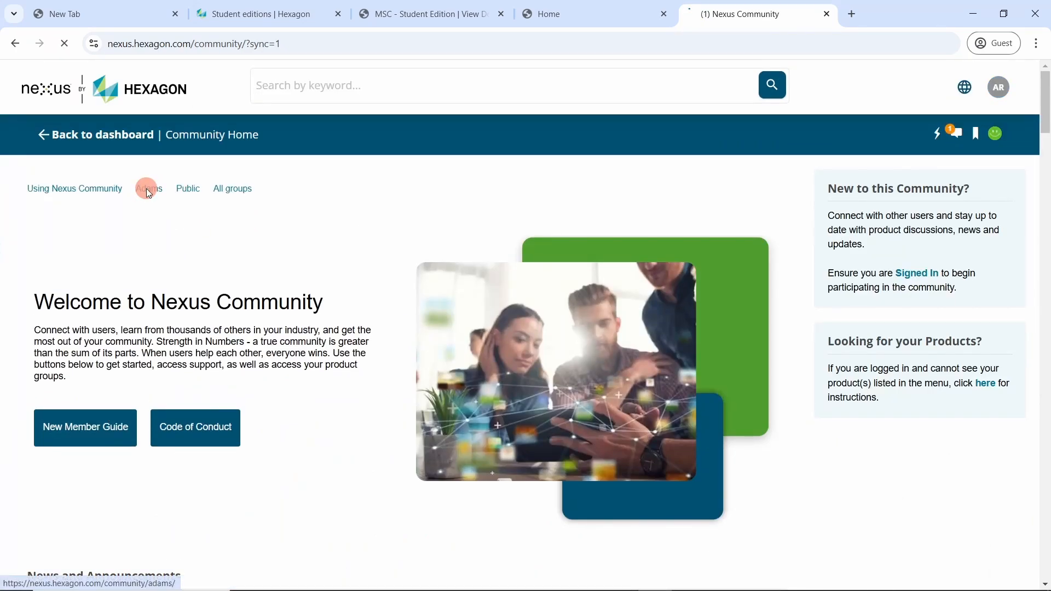
left_click(148, 188)
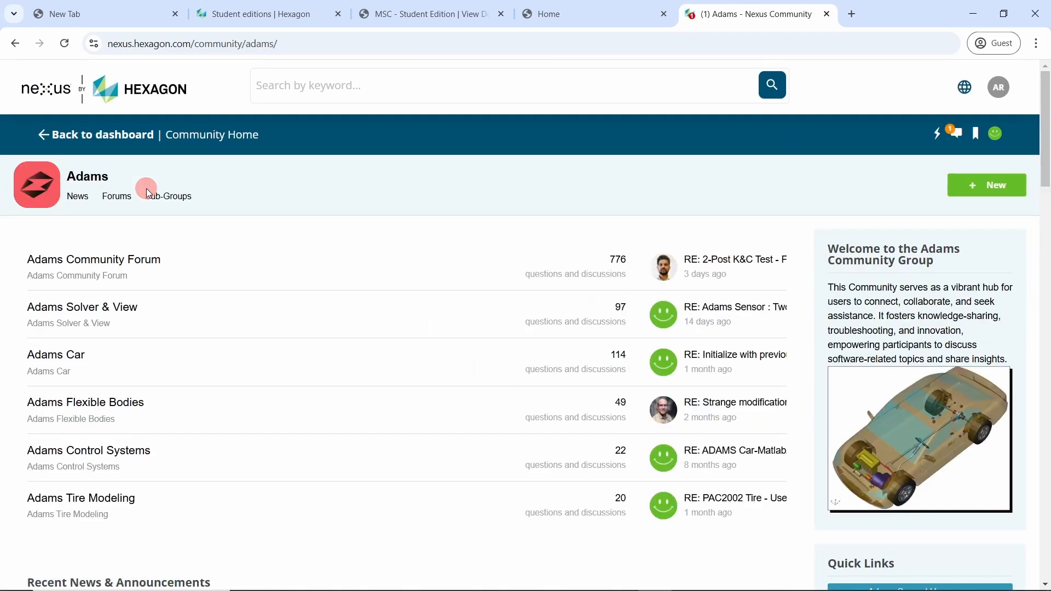
mouse_move(141, 271)
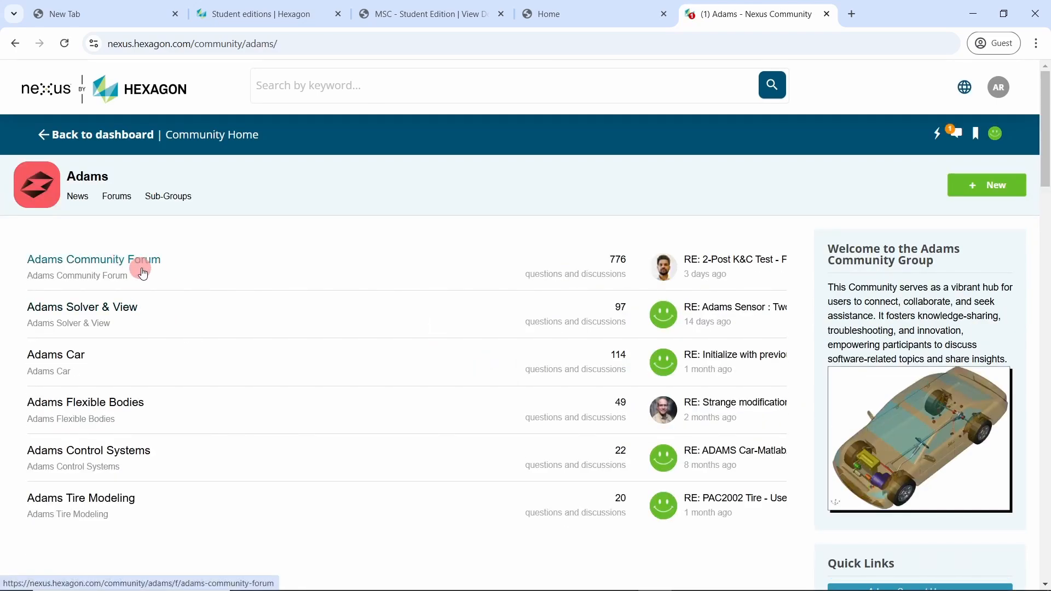
left_click(93, 259)
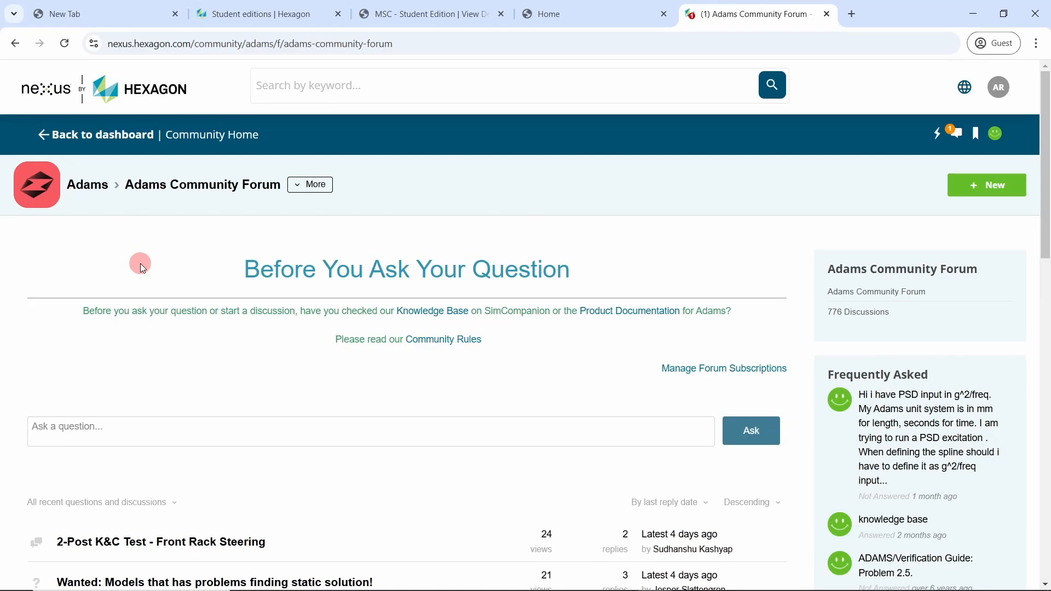
left_click(102, 135)
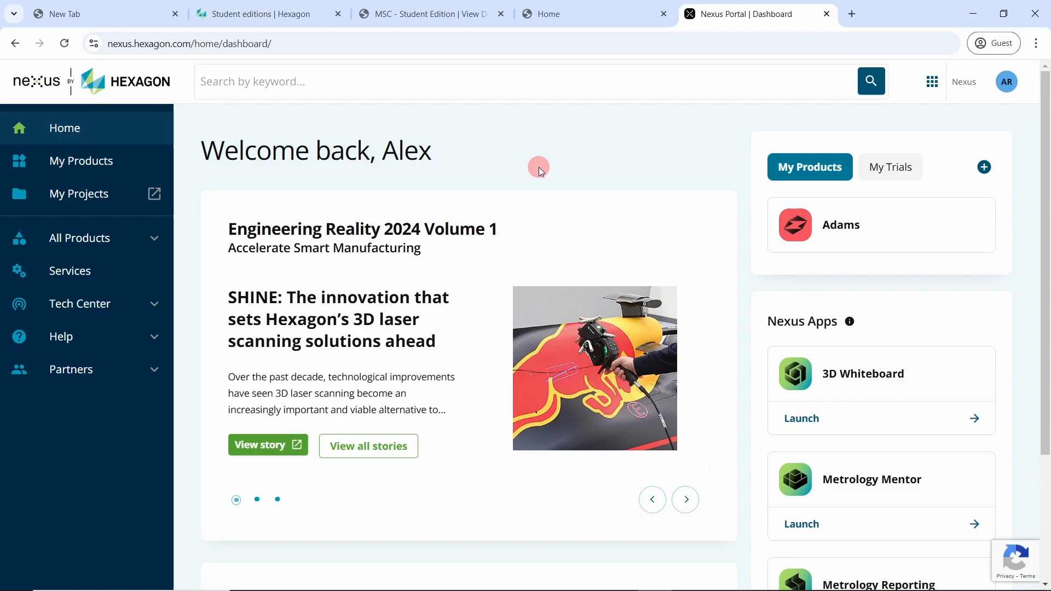
mouse_move(170, 312)
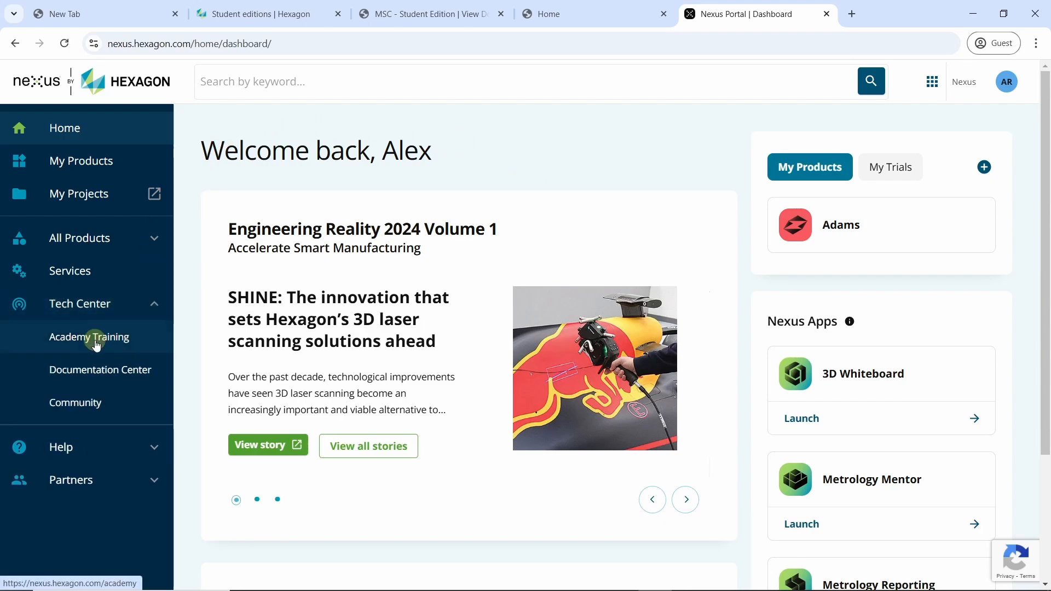
In Nexus Academy's catalog filtered to Design & Engineering Software, locate the e-Learning Subscription course (USD 99).
left_click(89, 336)
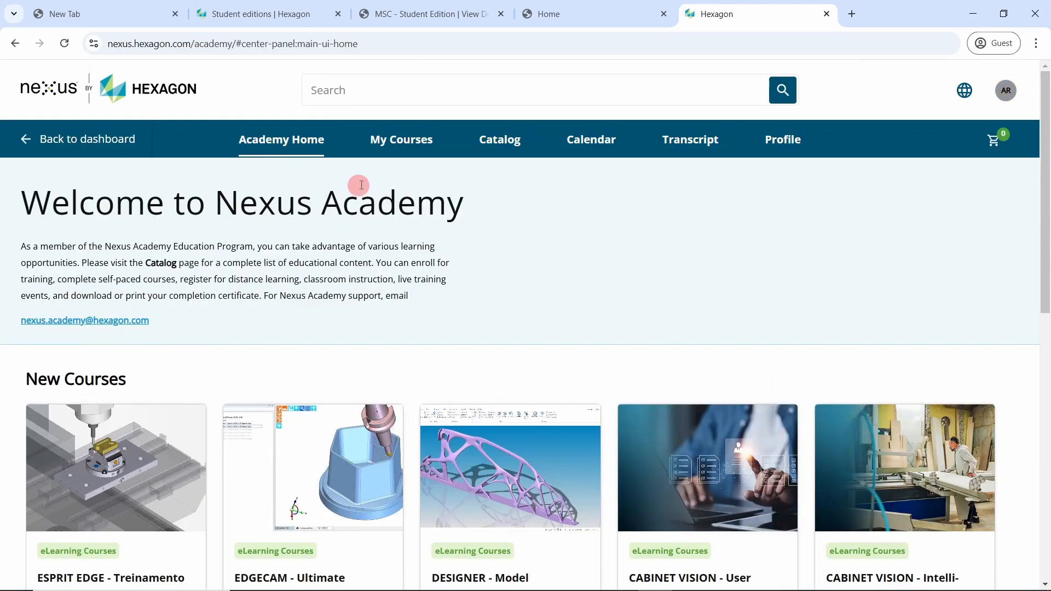
left_click(499, 139)
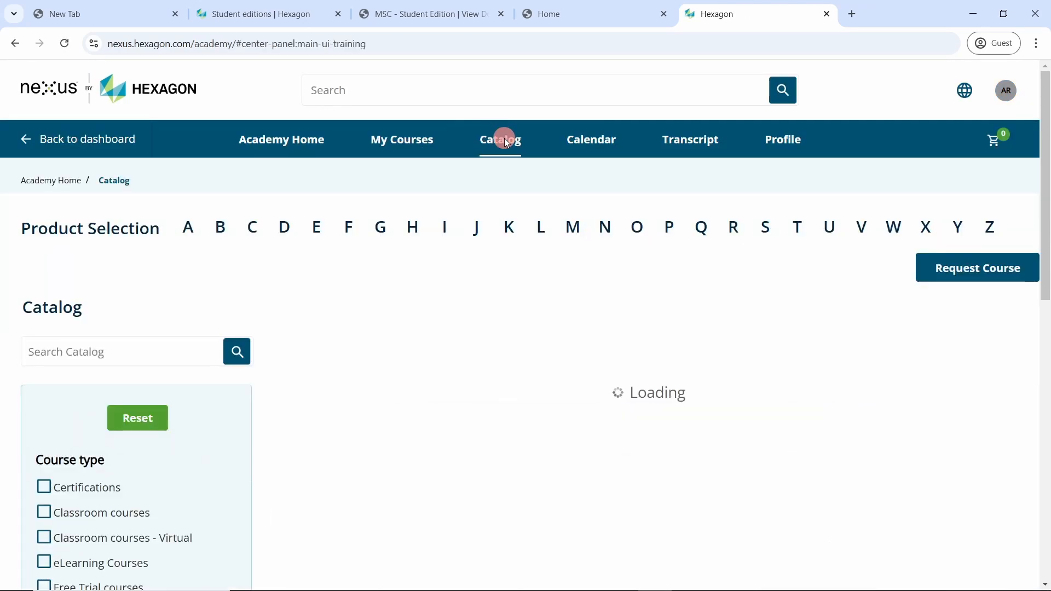
scroll("down", 3)
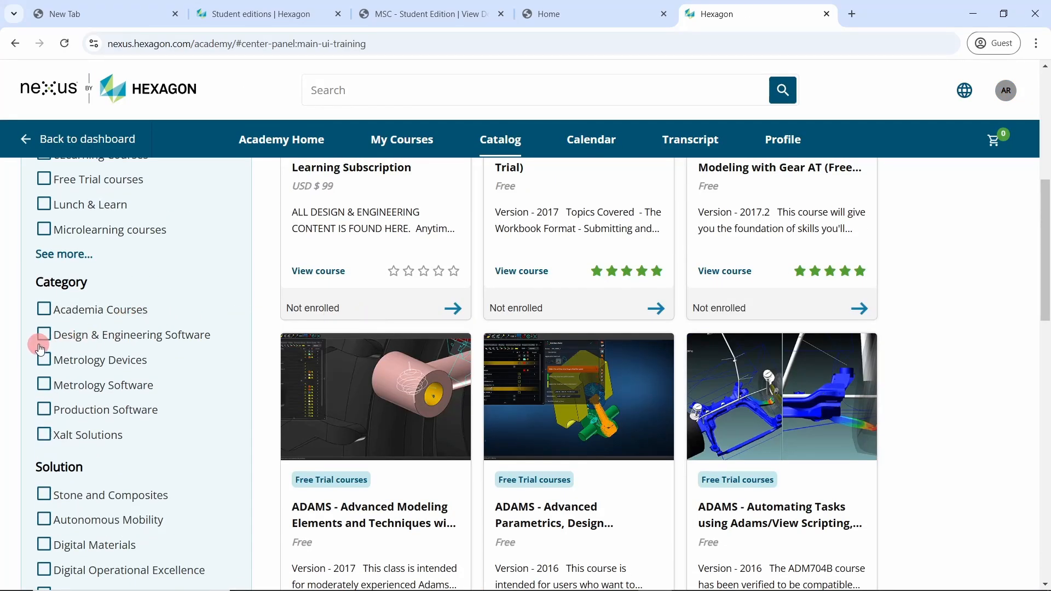
left_click(44, 336)
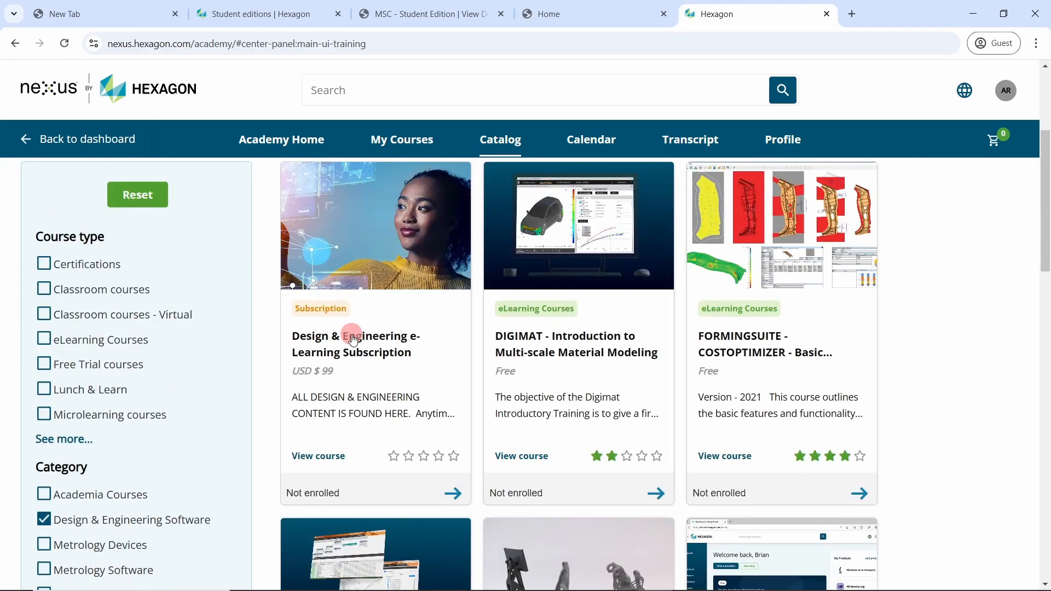
mouse_move(390, 351)
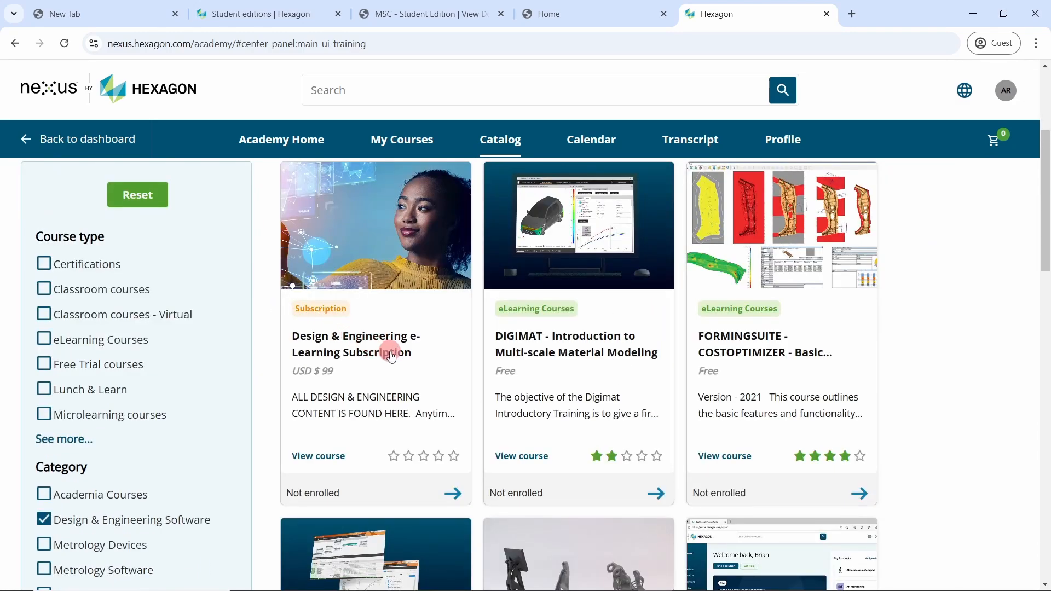
mouse_move(329, 383)
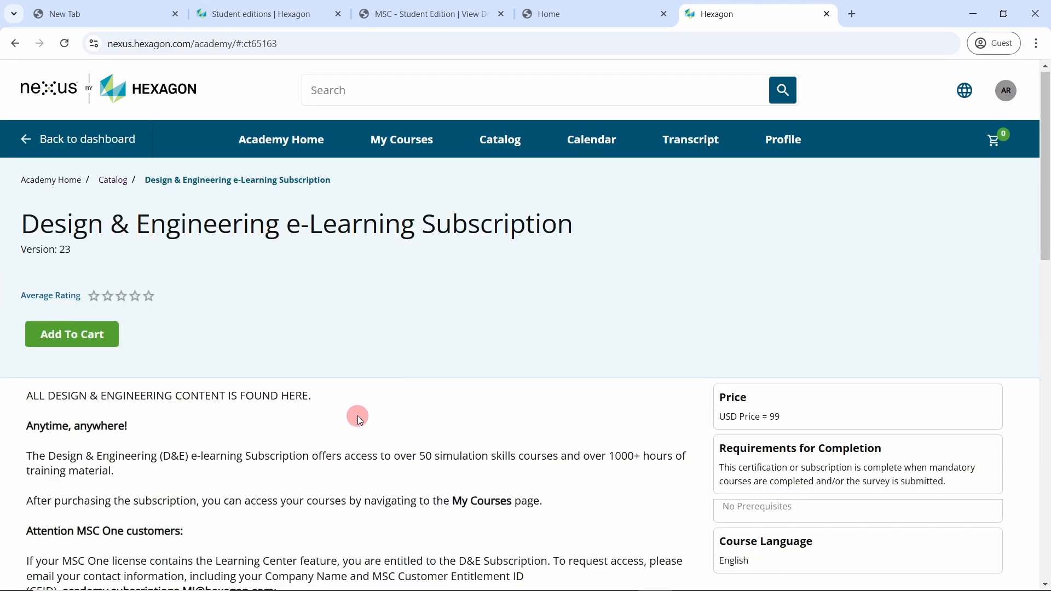
scroll("down", 3)
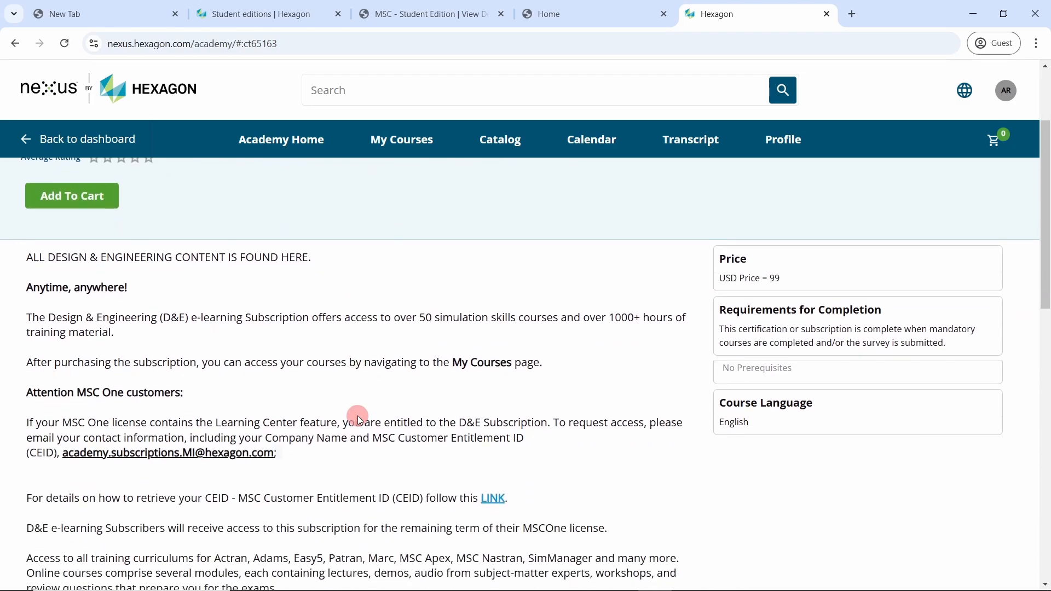
scroll("down", 3)
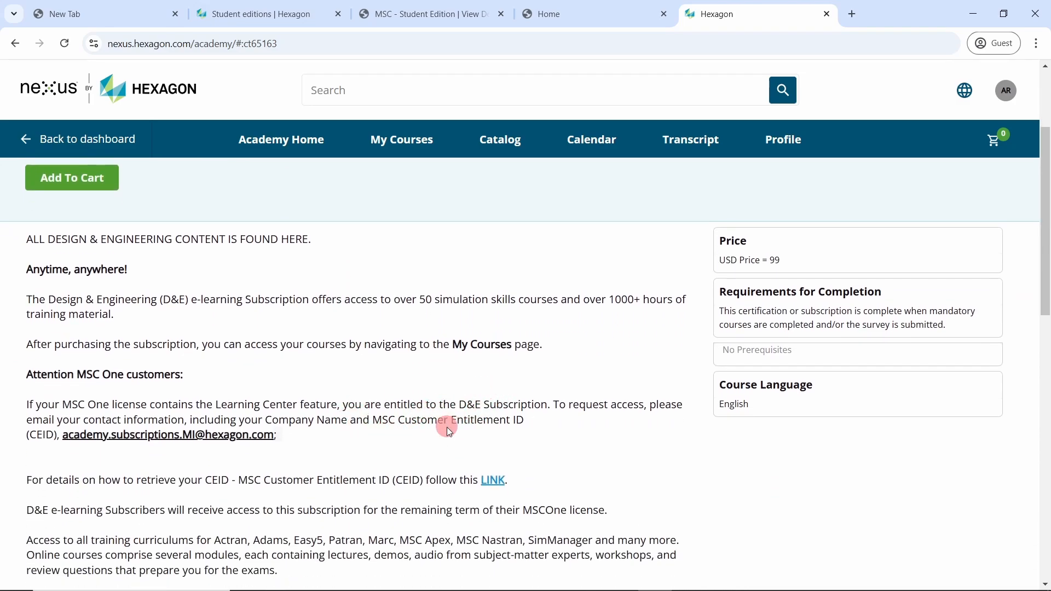
mouse_move(290, 382)
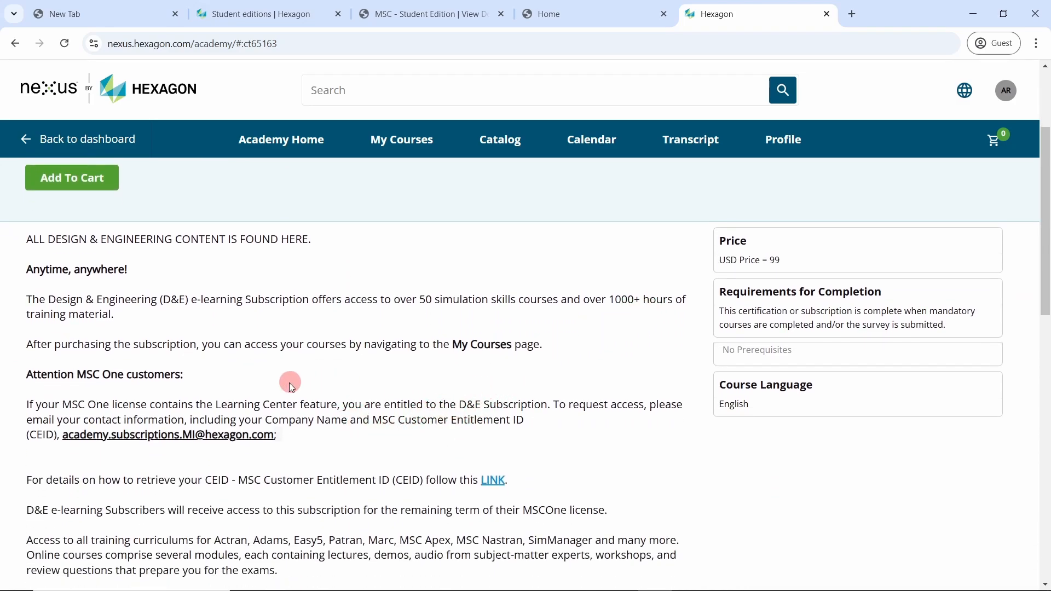
mouse_move(79, 450)
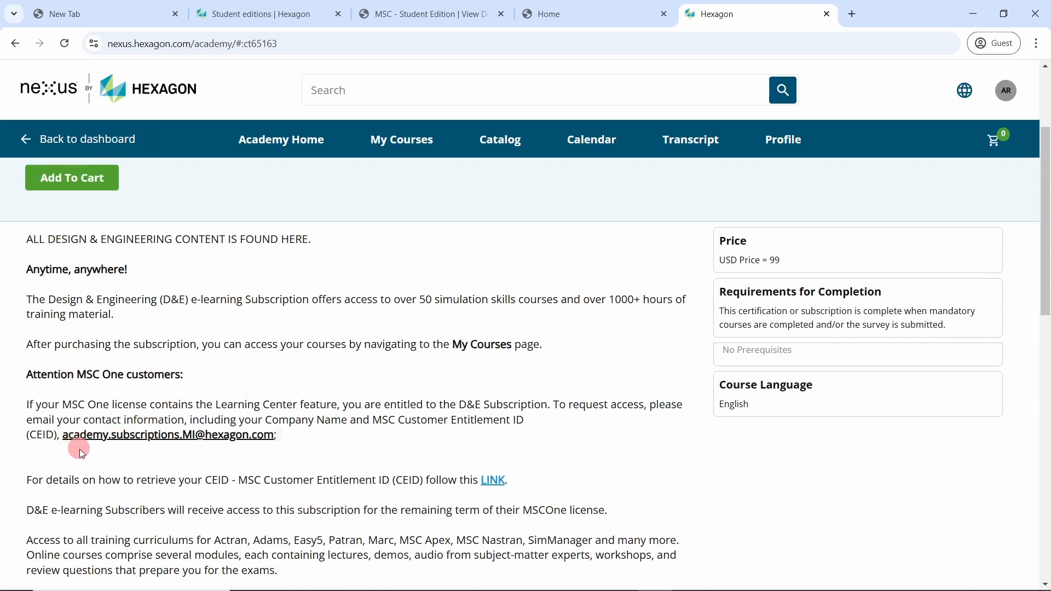
mouse_move(125, 466)
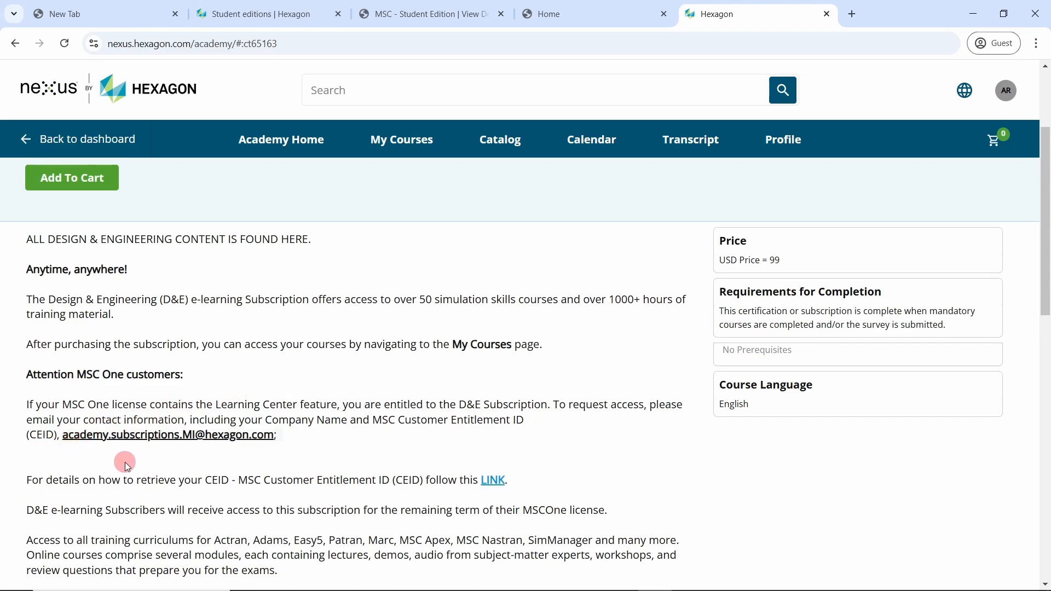